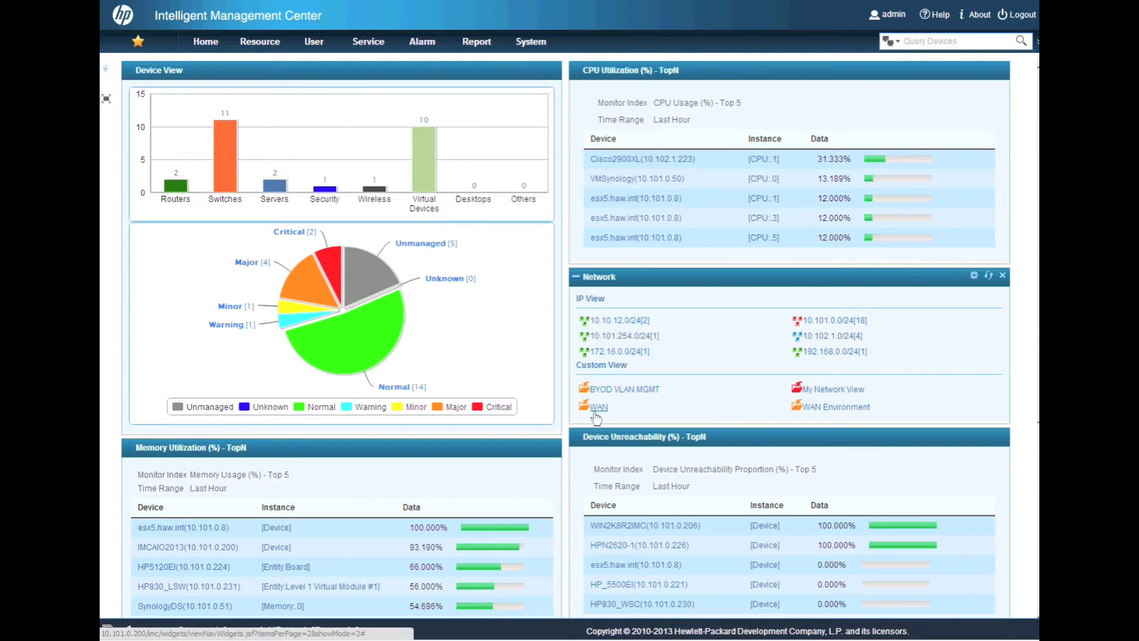
{"action": "mouse_move", "coordinate": [595, 412]}
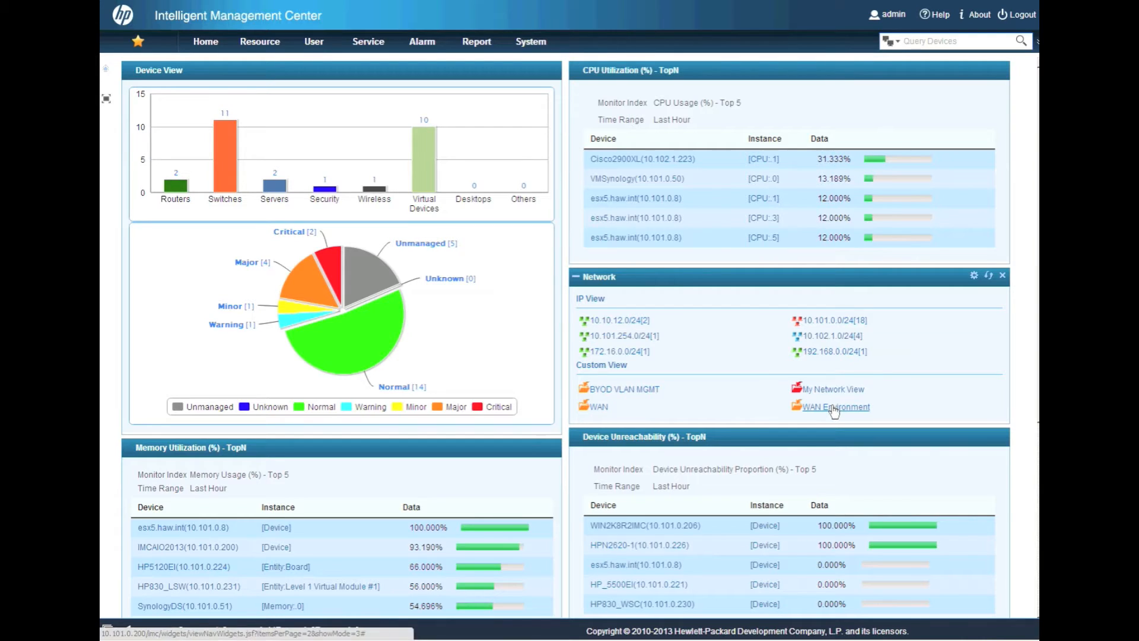
Open the WAN Environment custom view from the dashboard's Network widget
{"action": "left_click", "coordinate": [835, 406]}
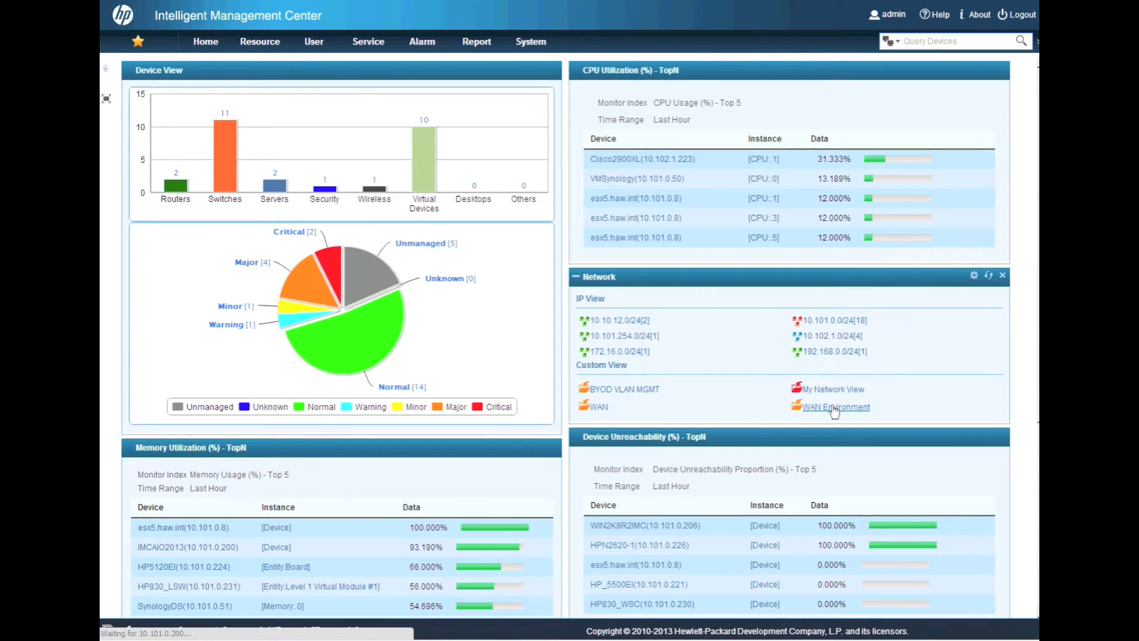
Reopen WAN Environment to display the Campus–WAN–Branch topology
{"action": "left_click", "coordinate": [835, 406]}
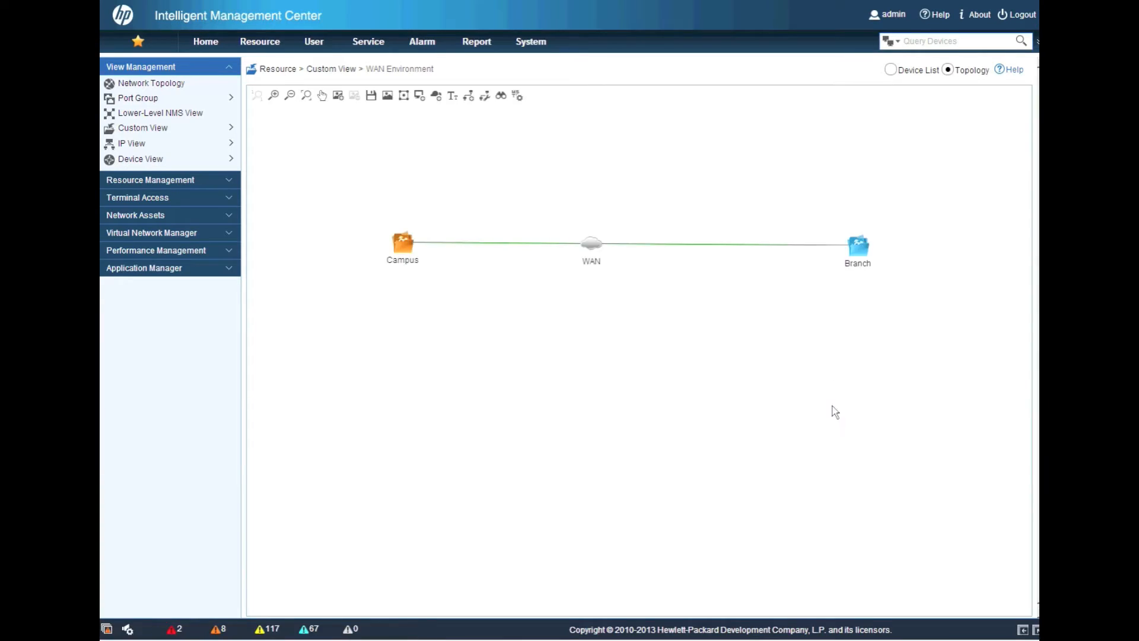
{"action": "mouse_move", "coordinate": [405, 250]}
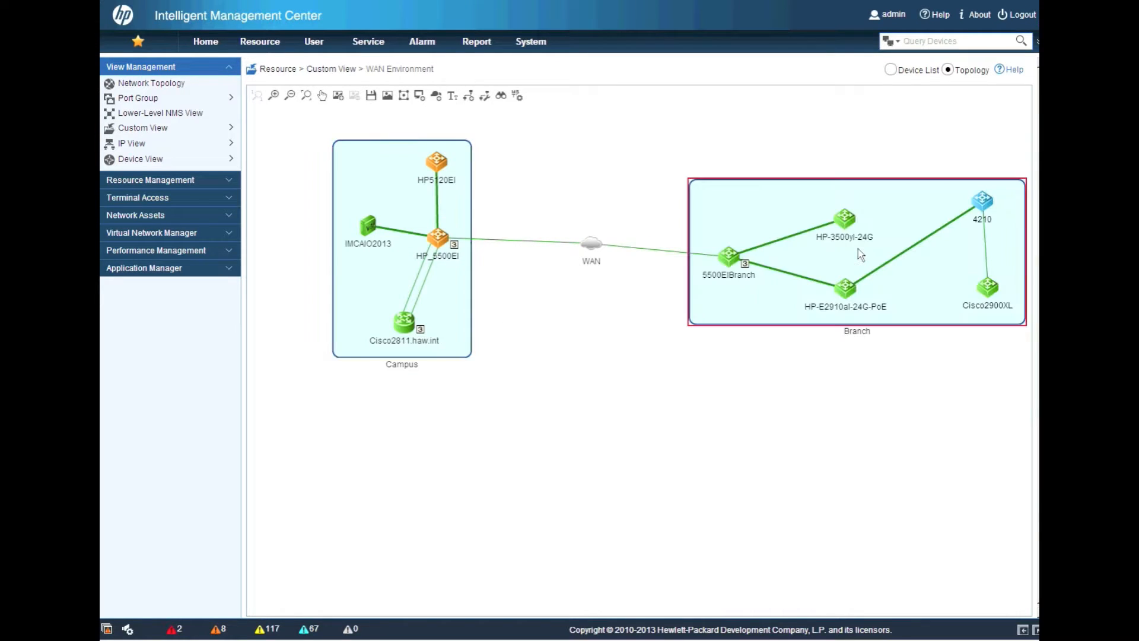
{"action": "mouse_move", "coordinate": [758, 307]}
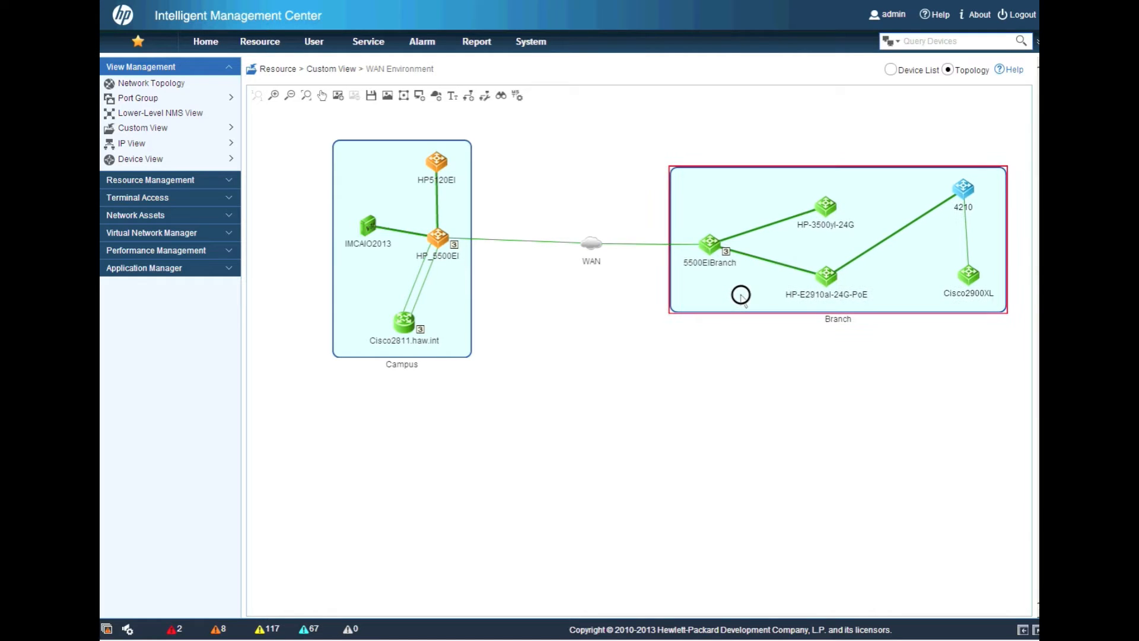
{"action": "mouse_move", "coordinate": [741, 298]}
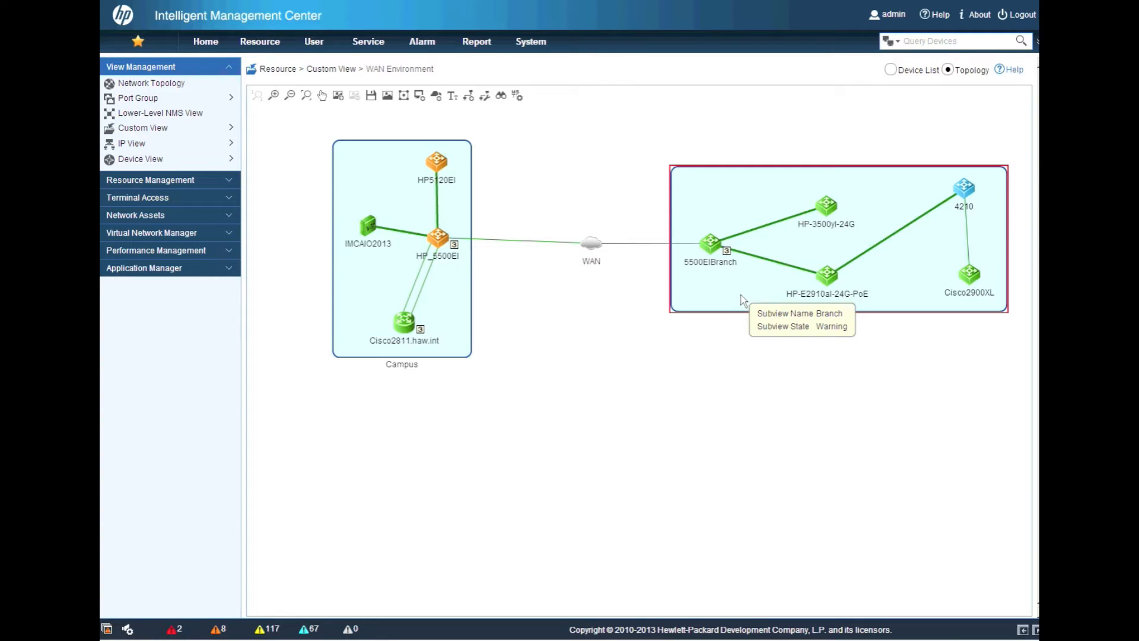
{"action": "mouse_move", "coordinate": [735, 455]}
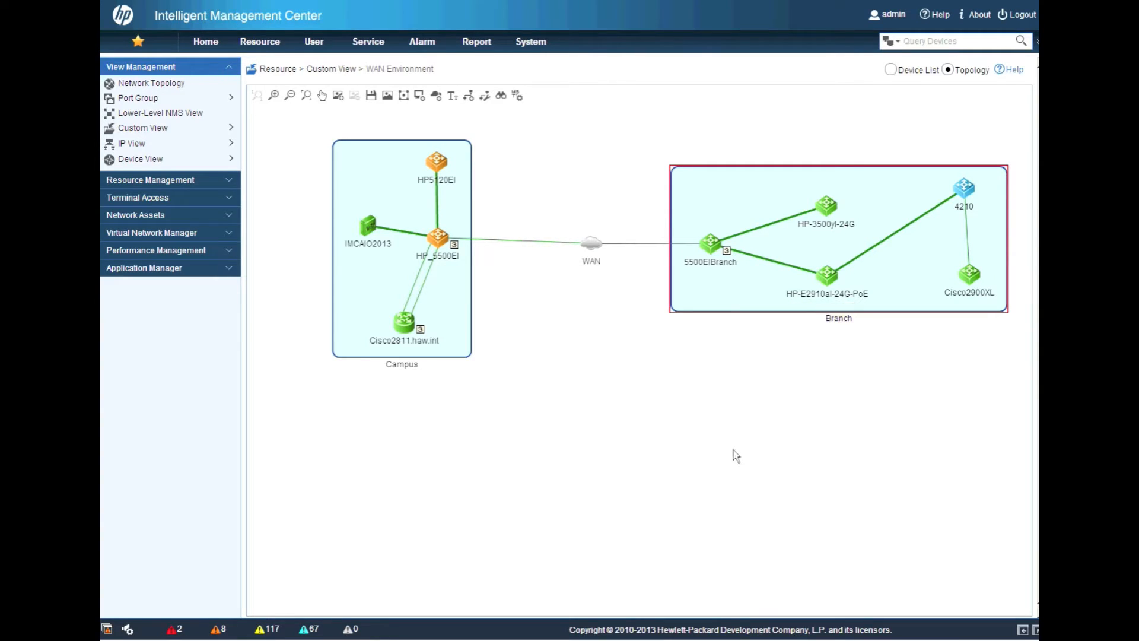
{"action": "mouse_move", "coordinate": [569, 277]}
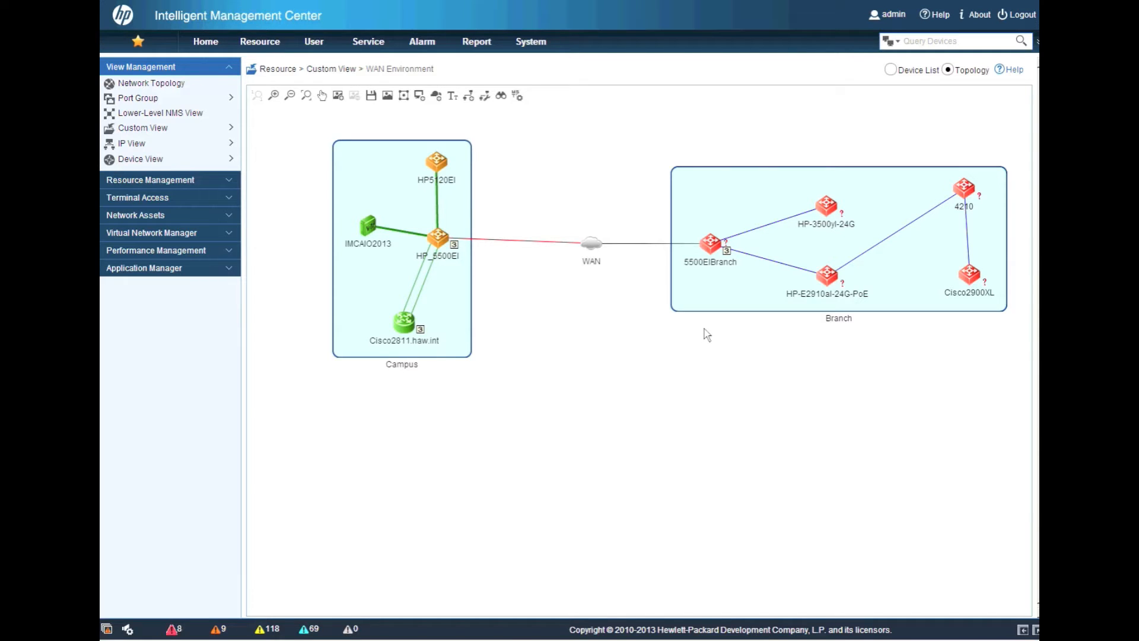
{"action": "mouse_move", "coordinate": [848, 182]}
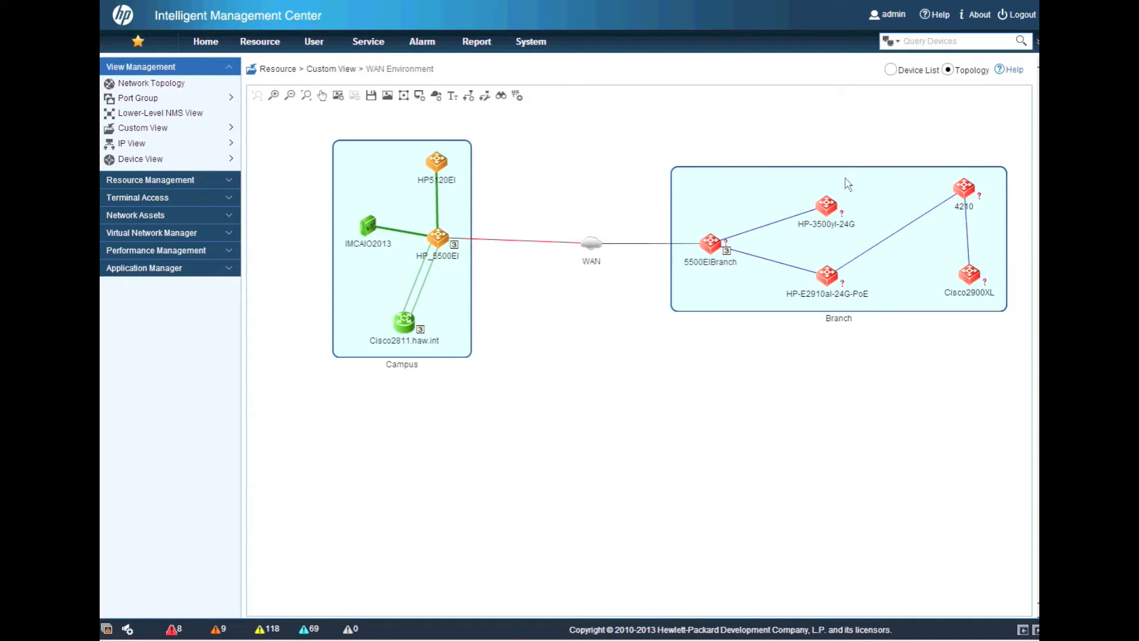
{"action": "mouse_move", "coordinate": [771, 401]}
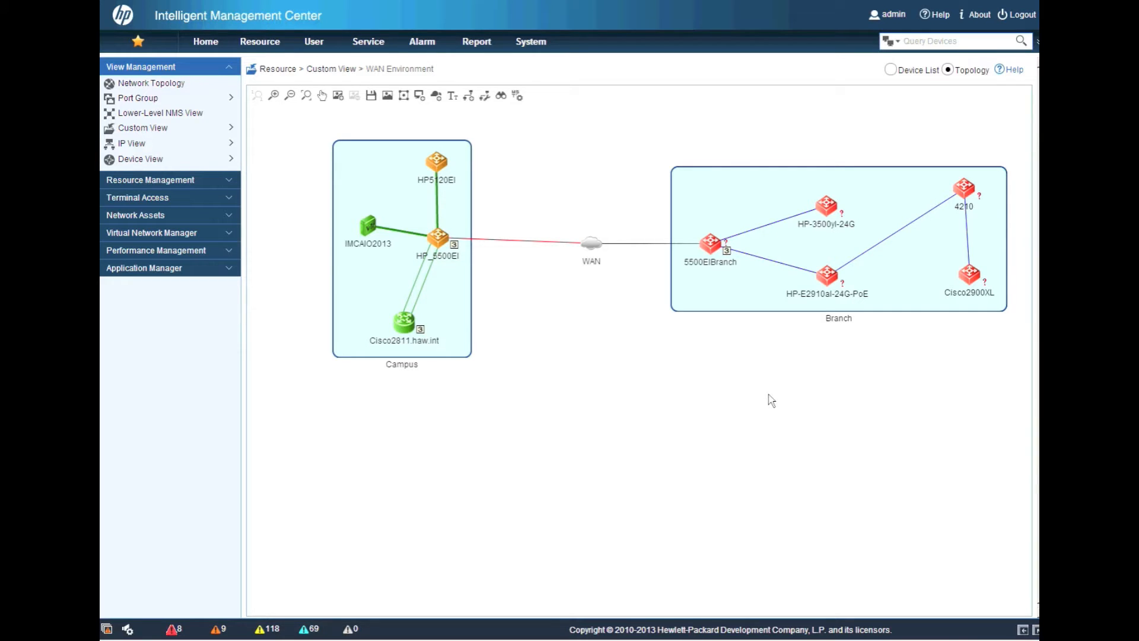
Browse Real-Time Alarms and review the critical not-accessible alarms for Branch devices and rtr26int
{"action": "left_click", "coordinate": [422, 42]}
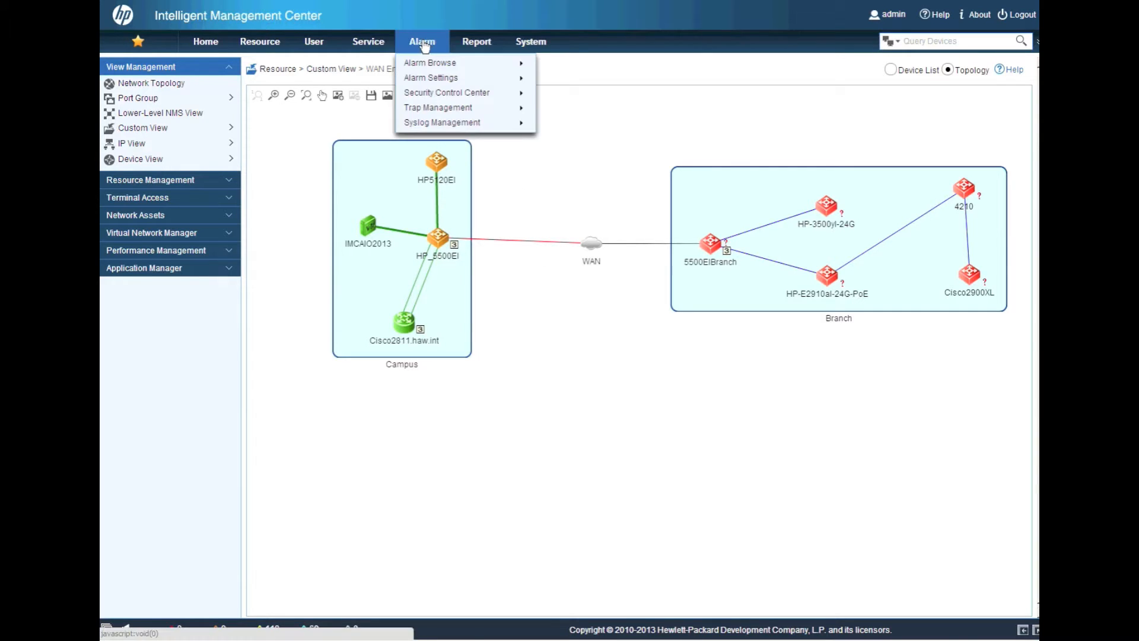
{"action": "mouse_move", "coordinate": [430, 62]}
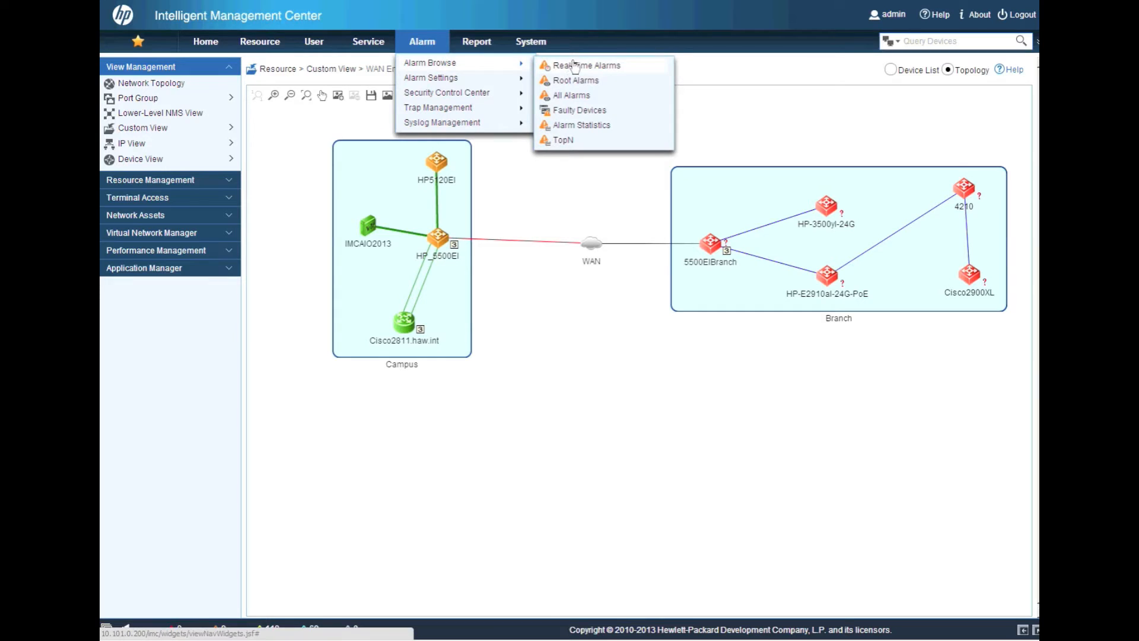
{"action": "left_click", "coordinate": [585, 65]}
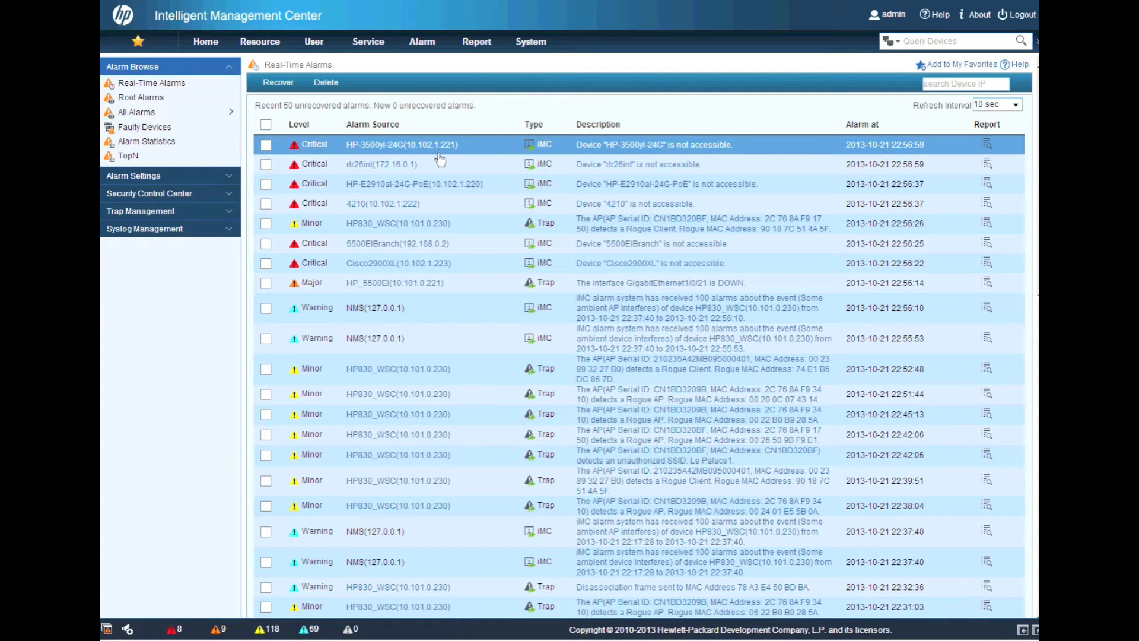
{"action": "left_click", "coordinate": [398, 262]}
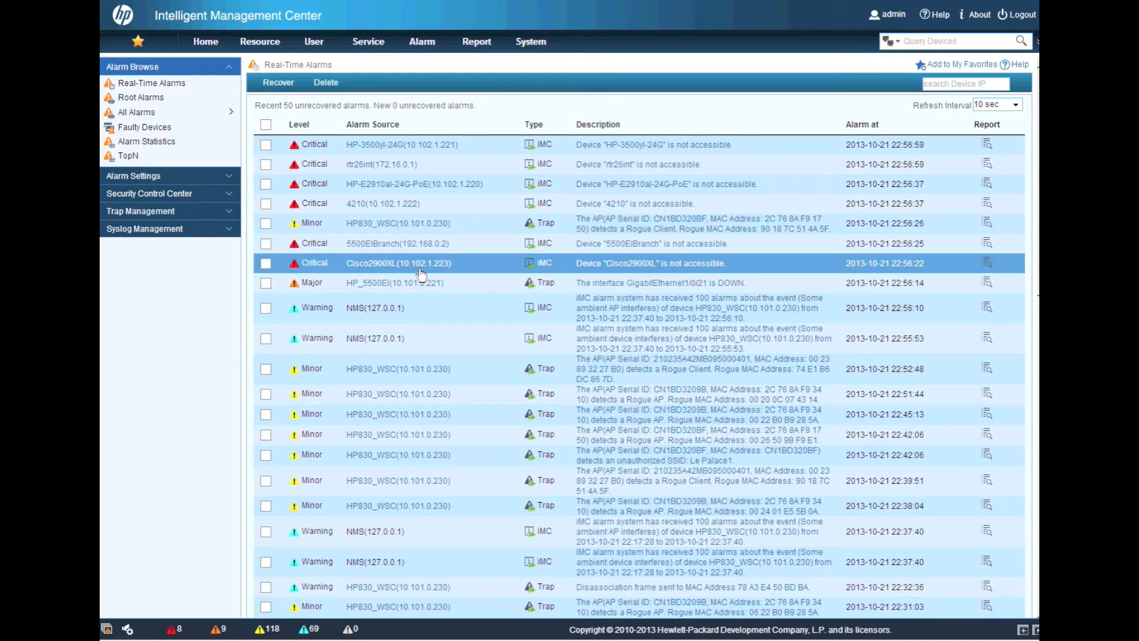
{"action": "left_click", "coordinate": [414, 183]}
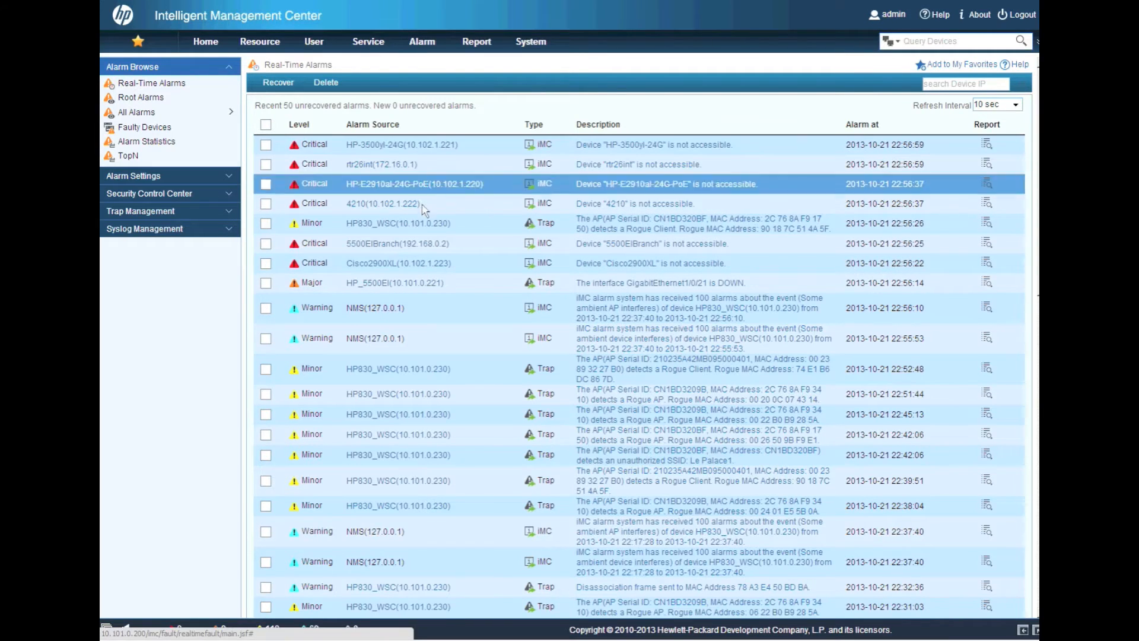
{"action": "left_click", "coordinate": [401, 144]}
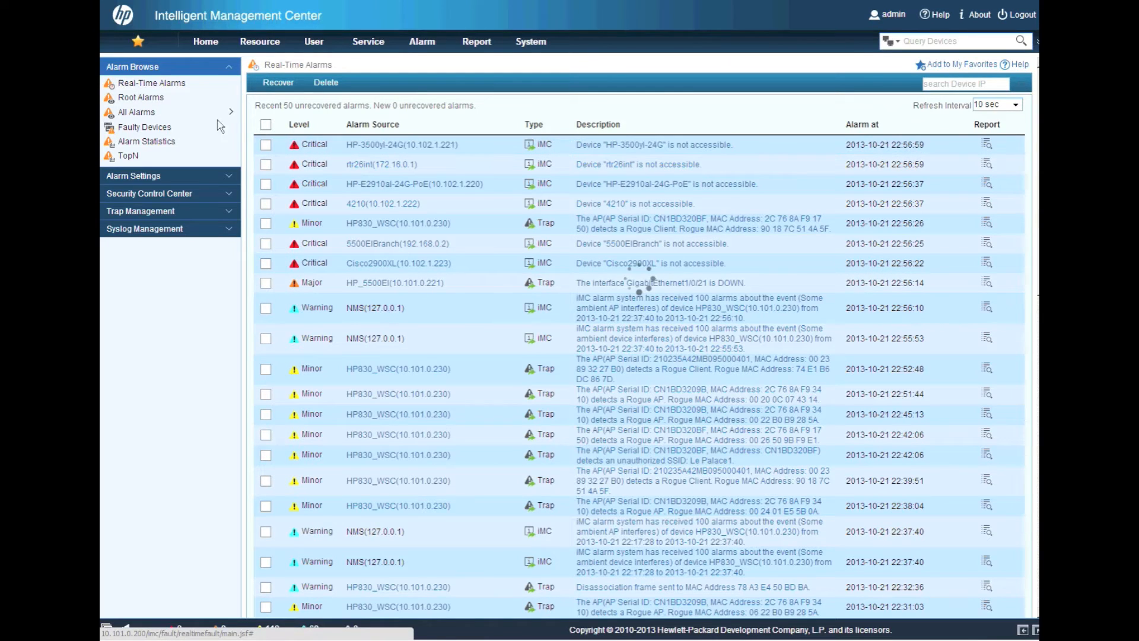
{"action": "left_click", "coordinate": [140, 96]}
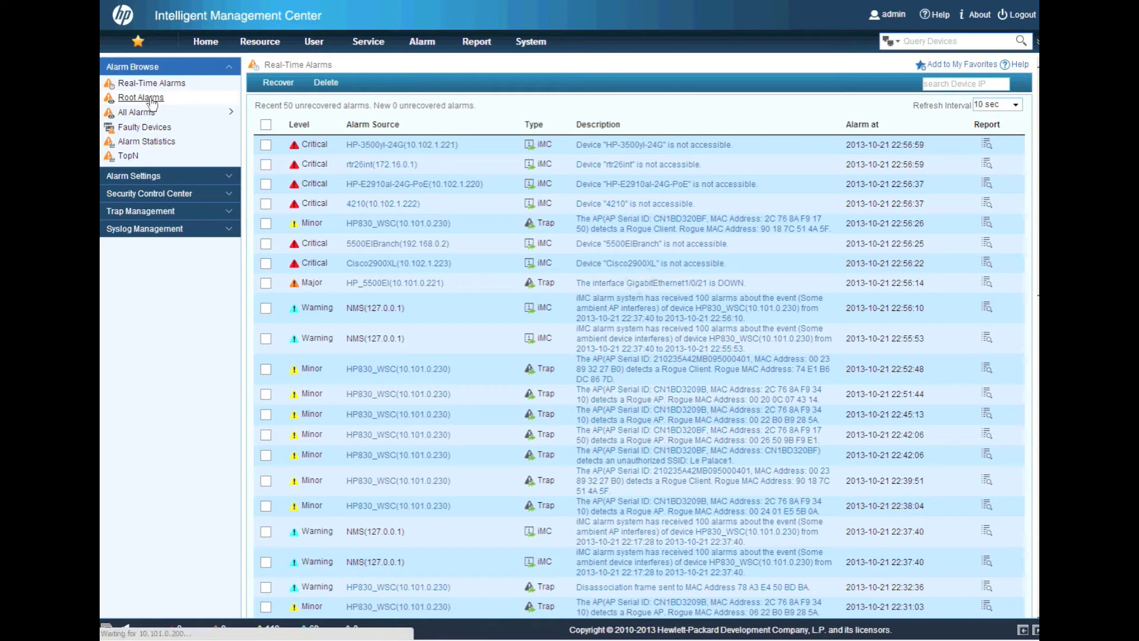
Inspect rtr26int's root alarm, expanding the sub-alarms under rtr26int and 5500EIBranch
{"action": "left_click", "coordinate": [140, 97]}
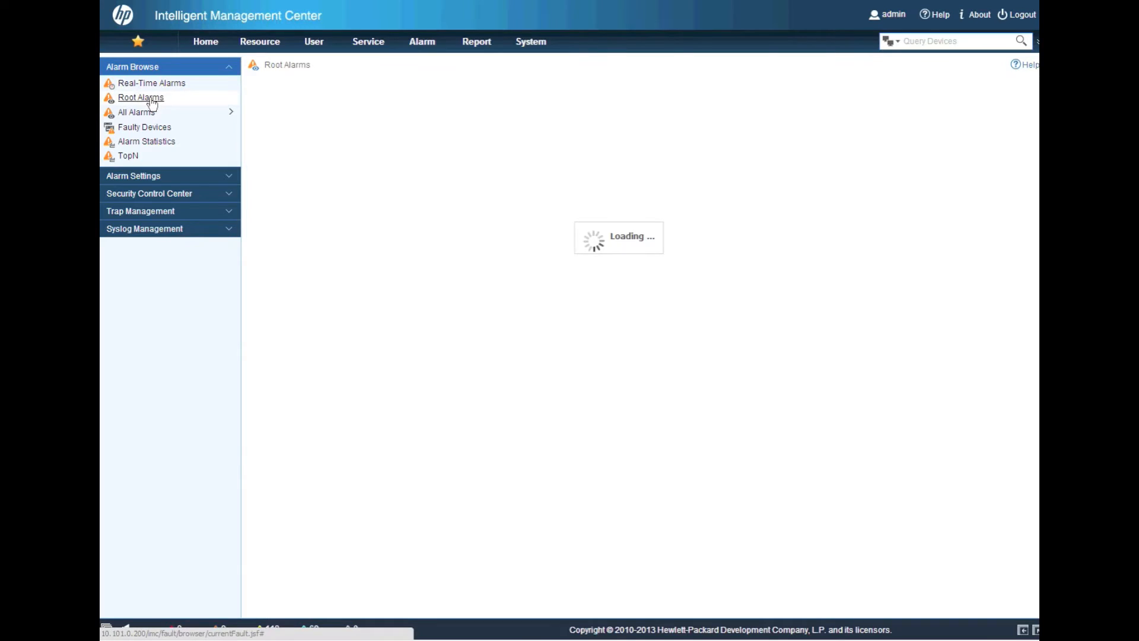
{"action": "left_click", "coordinate": [140, 97]}
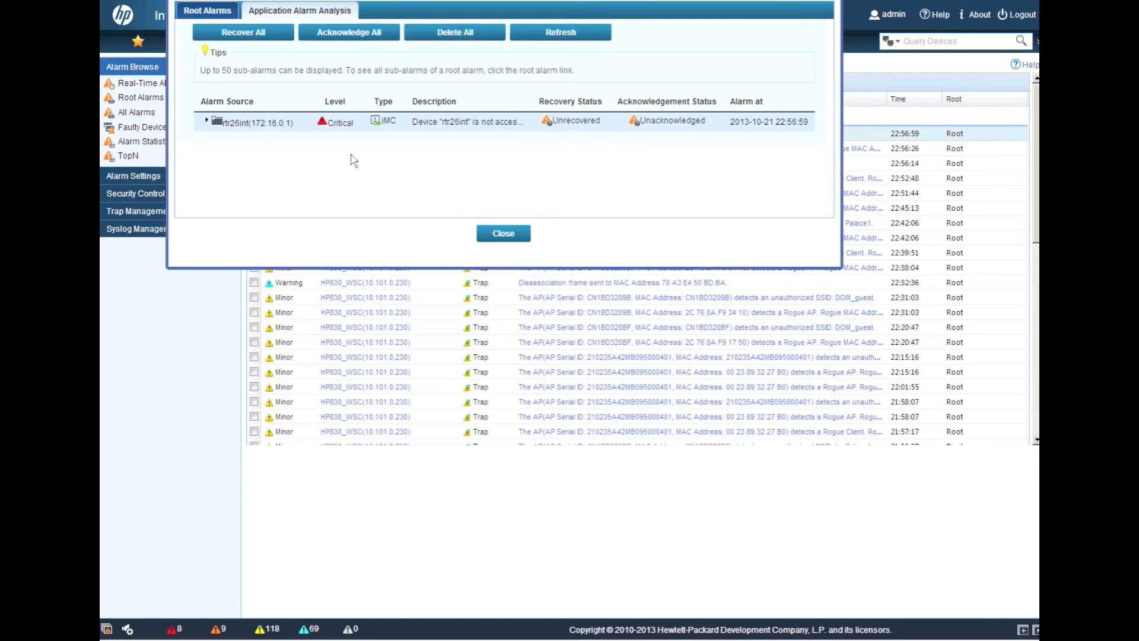
{"action": "left_click", "coordinate": [207, 121]}
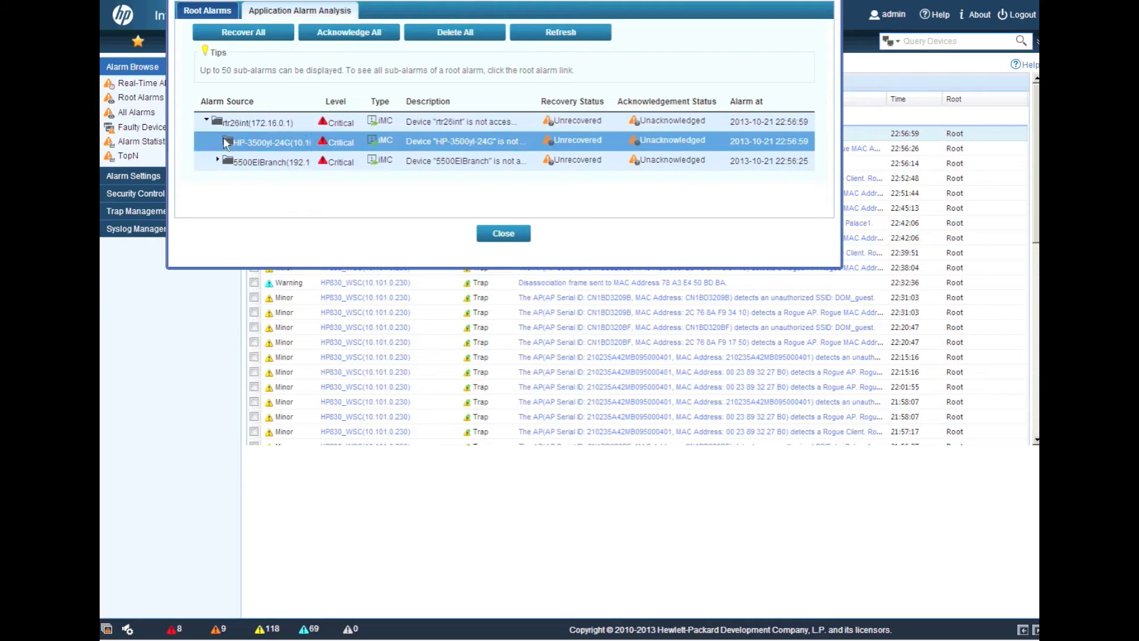
{"action": "left_click", "coordinate": [216, 158]}
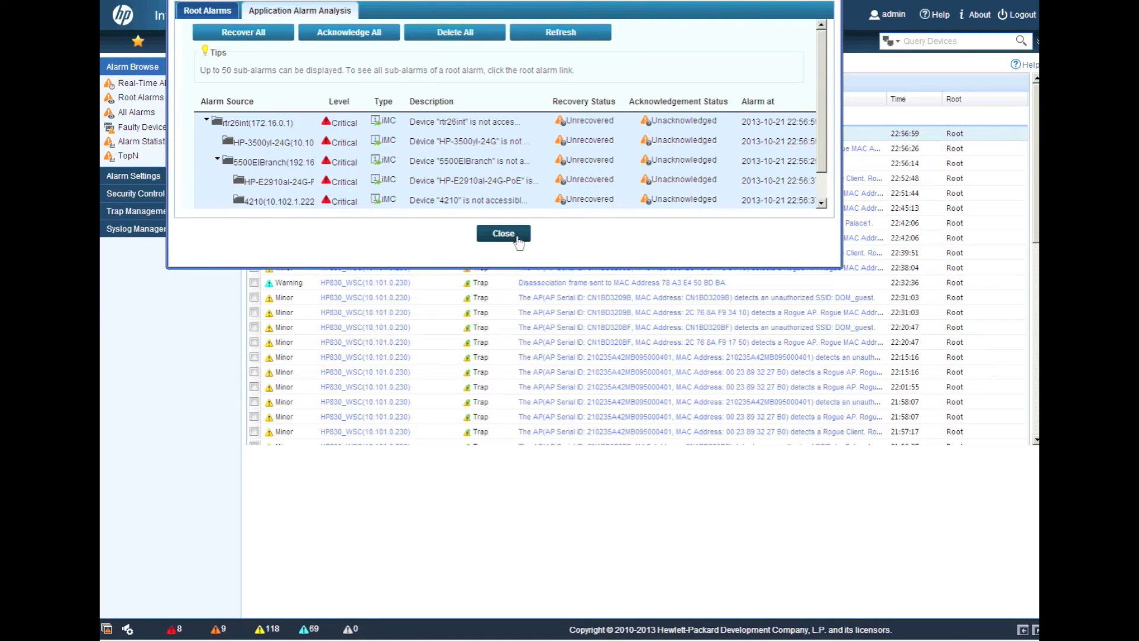
{"action": "left_click", "coordinate": [504, 233]}
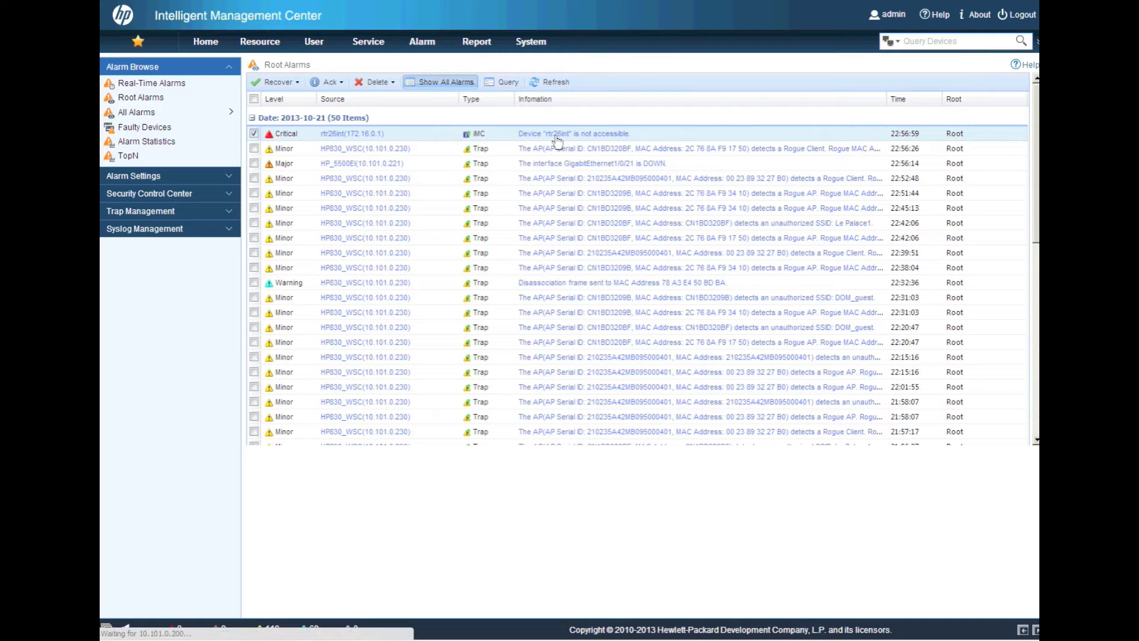
Add the note 'Intentional Fault. Shut down WAN link.' to the rtr26int alarm
{"action": "left_click", "coordinate": [572, 133]}
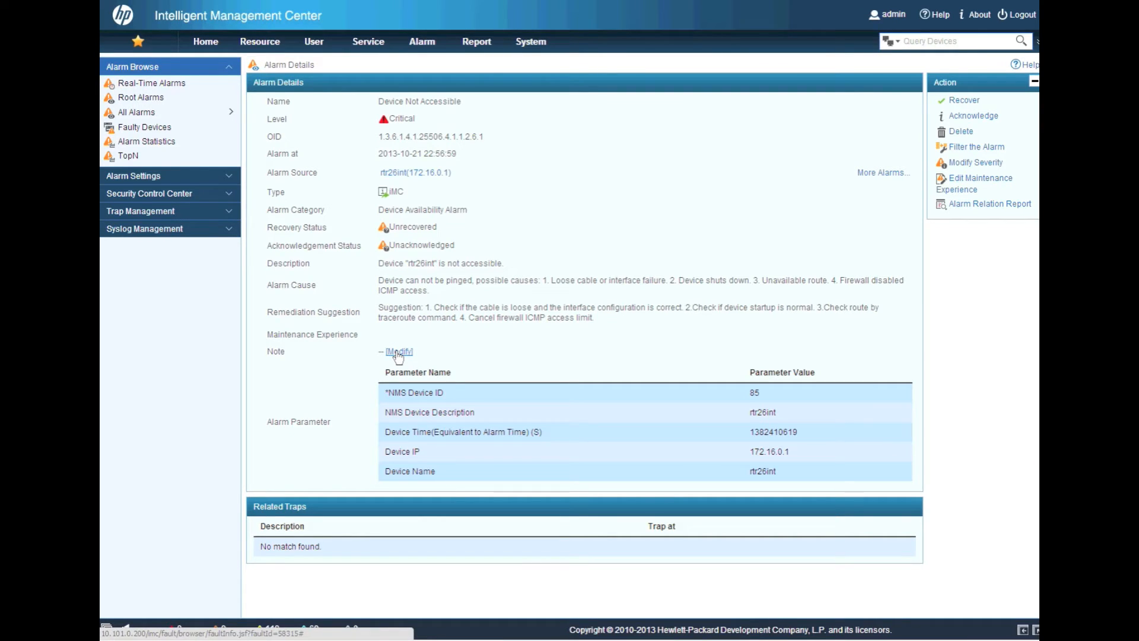
{"action": "left_click", "coordinate": [398, 352]}
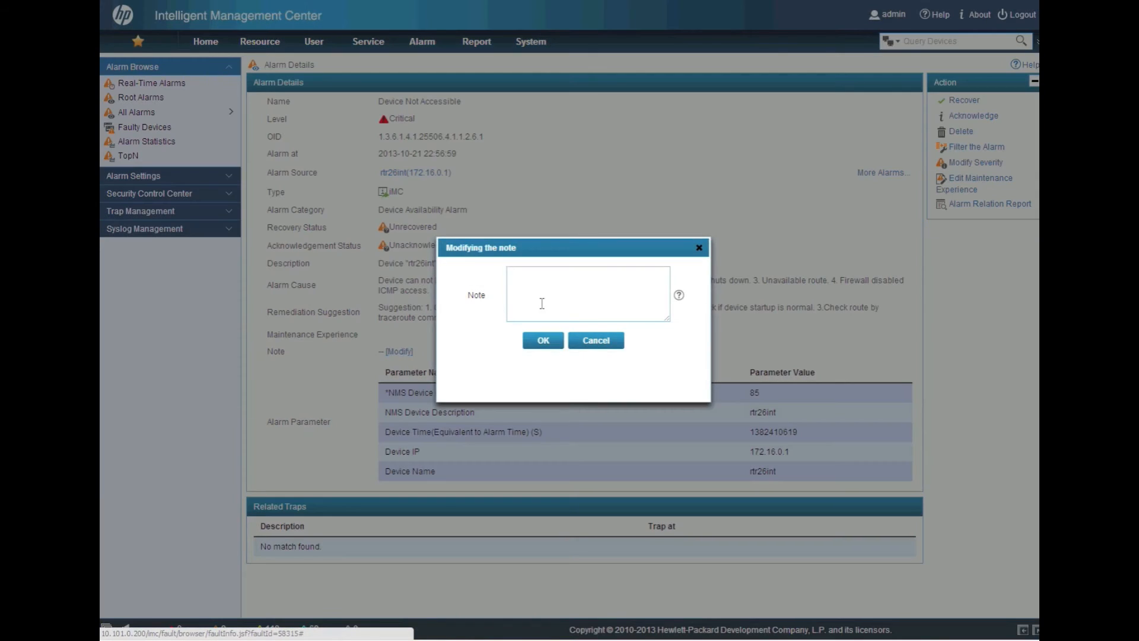
{"action": "type", "text": "Intentional Fault."}
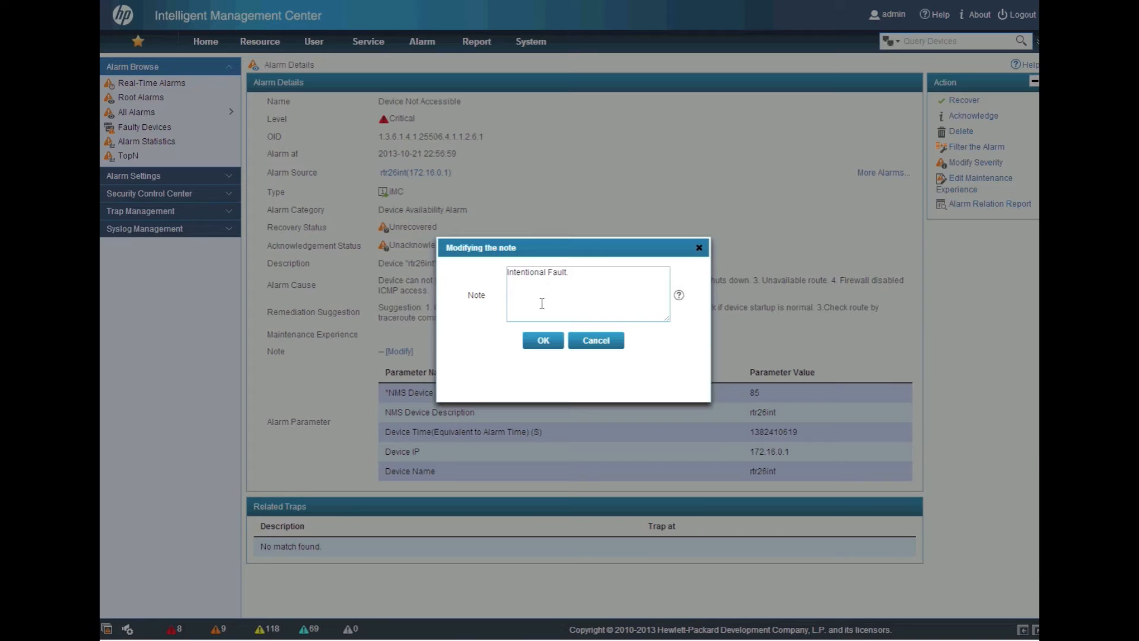
{"action": "type", "text": "Shut down WAN"}
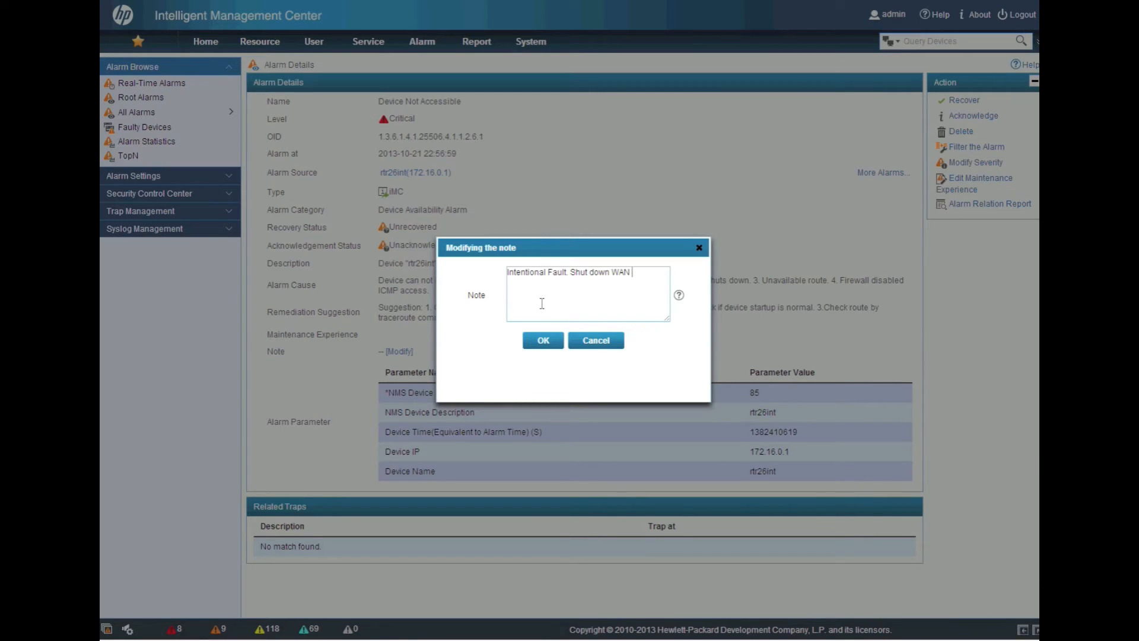
{"action": "type", "text": "link."}
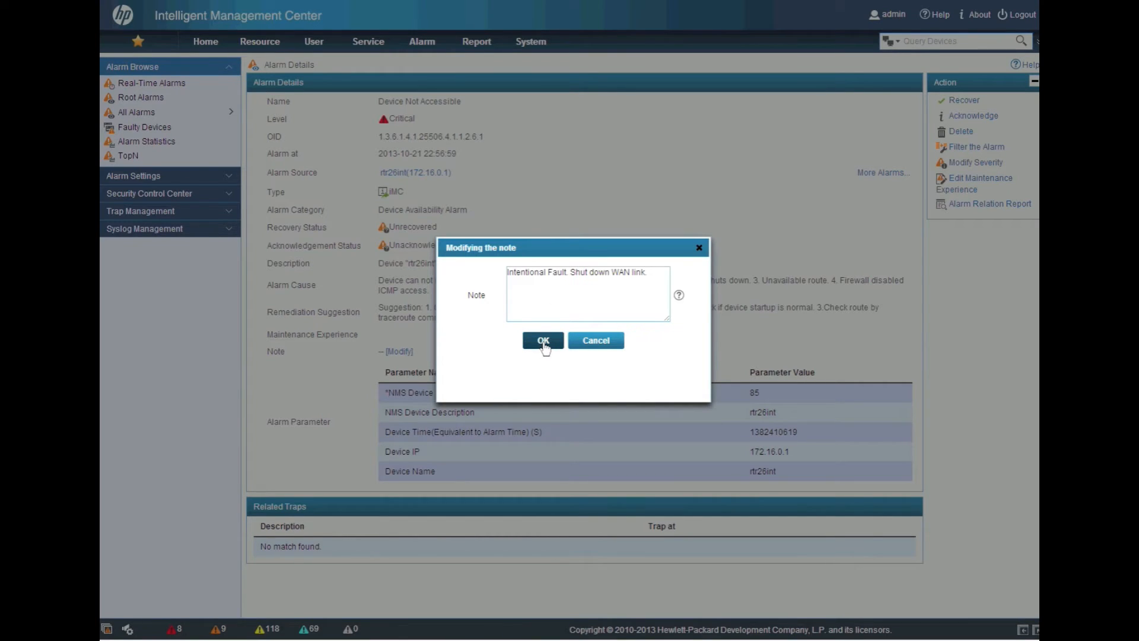
{"action": "left_click", "coordinate": [541, 340]}
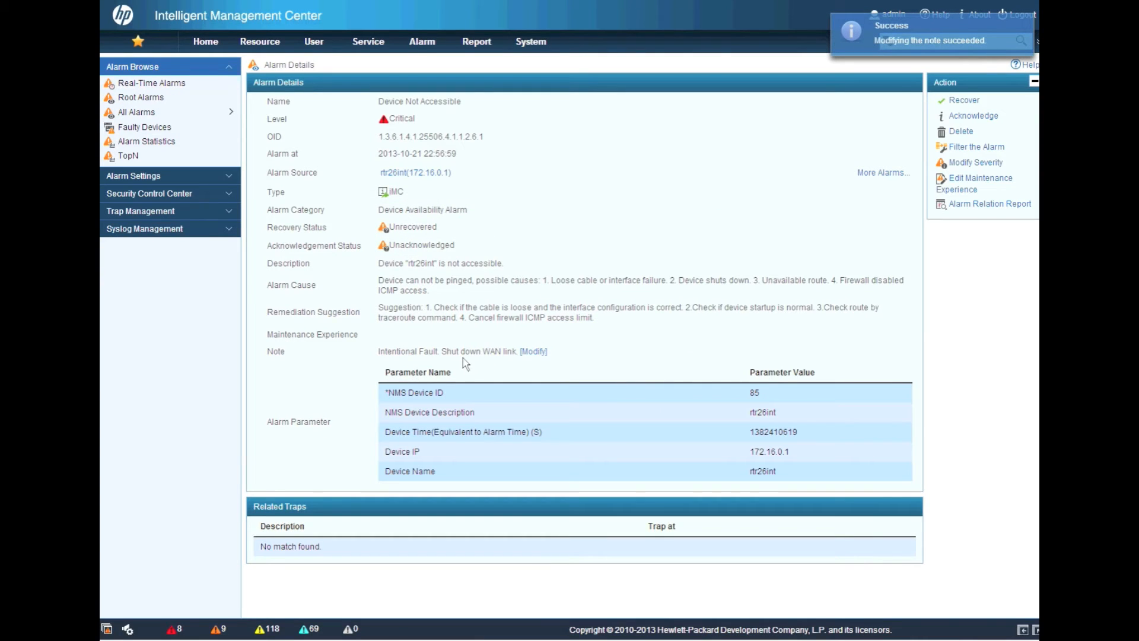
{"action": "mouse_move", "coordinate": [977, 189]}
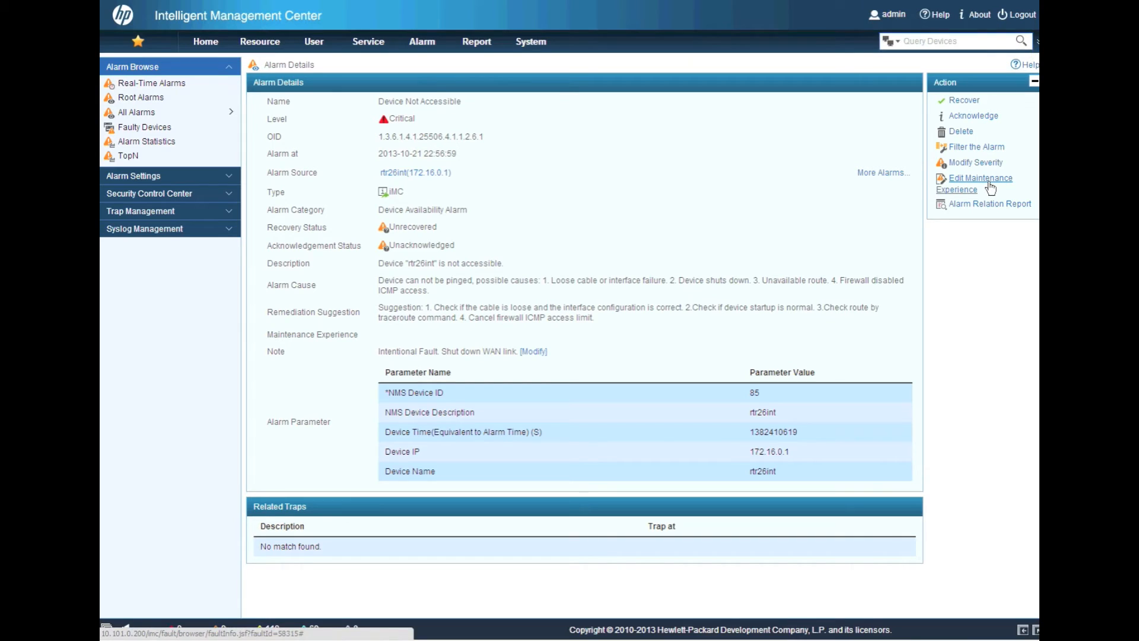
{"action": "mouse_move", "coordinate": [805, 187]}
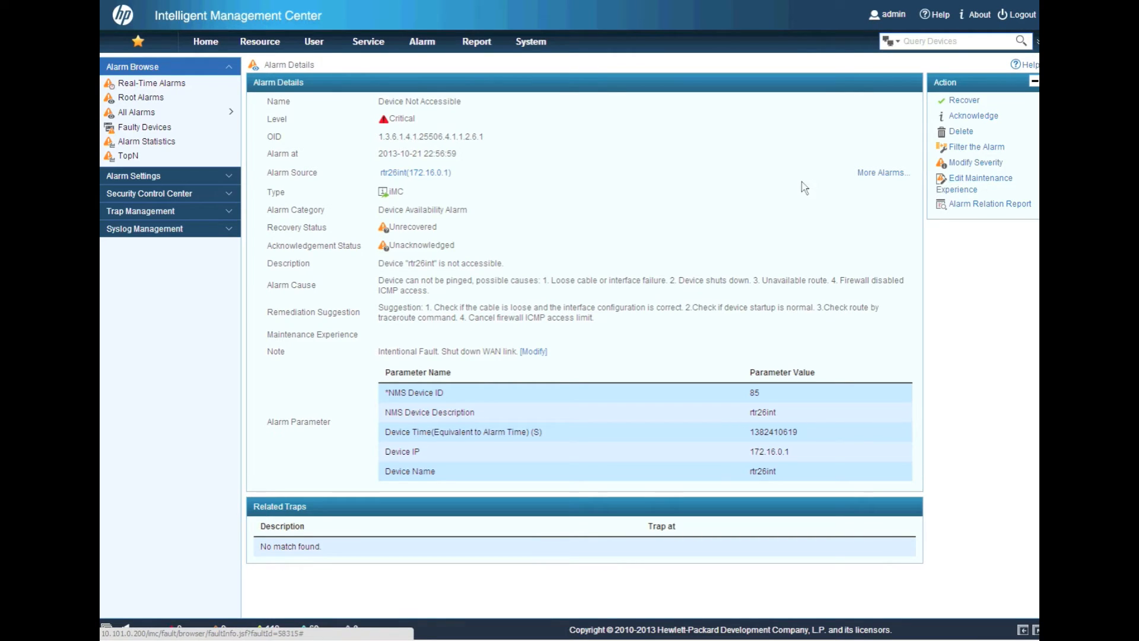
Open the WAN Environment view from Resource > Custom View
{"action": "left_click", "coordinate": [259, 42]}
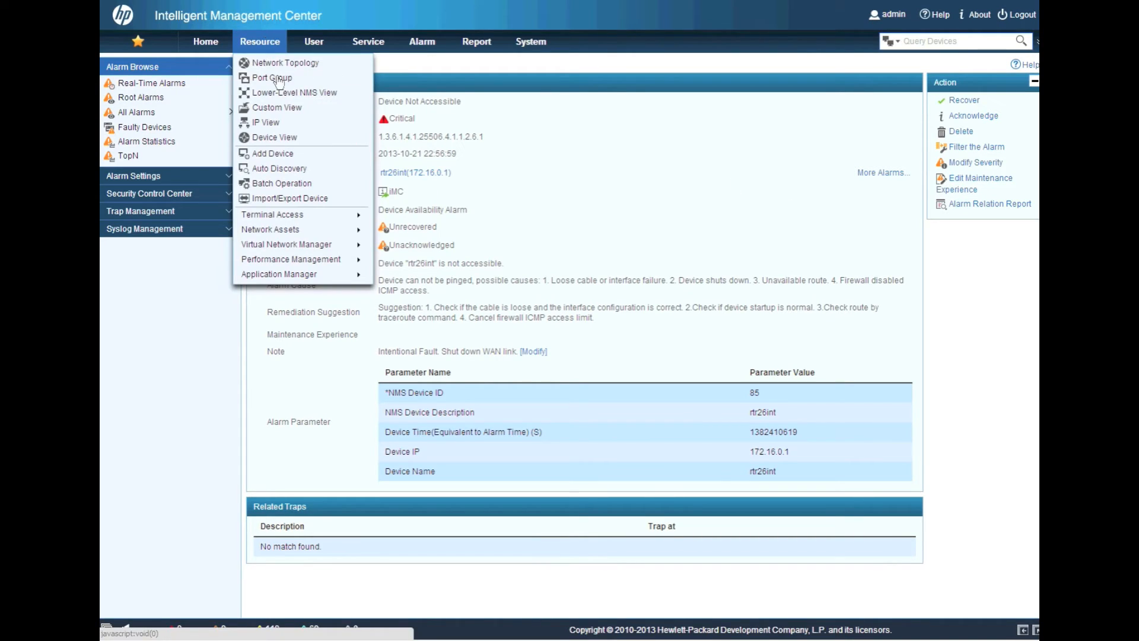
{"action": "left_click", "coordinate": [277, 107]}
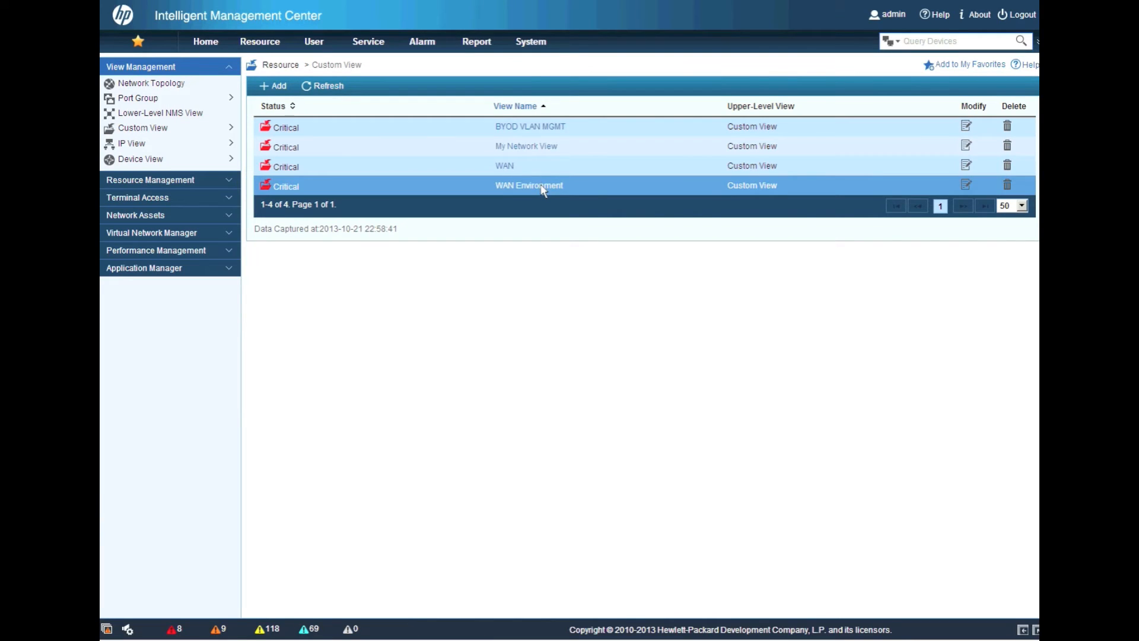
{"action": "left_click", "coordinate": [529, 185]}
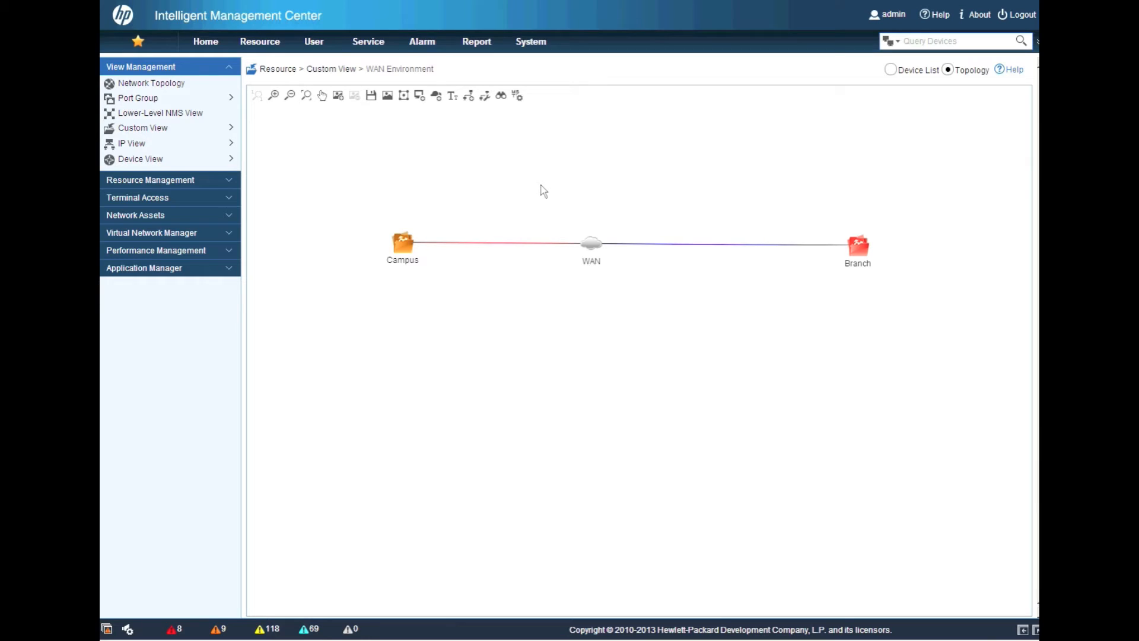
Expand the Campus and Branch groups in the WAN Environment topology
{"action": "double_click", "coordinate": [401, 240]}
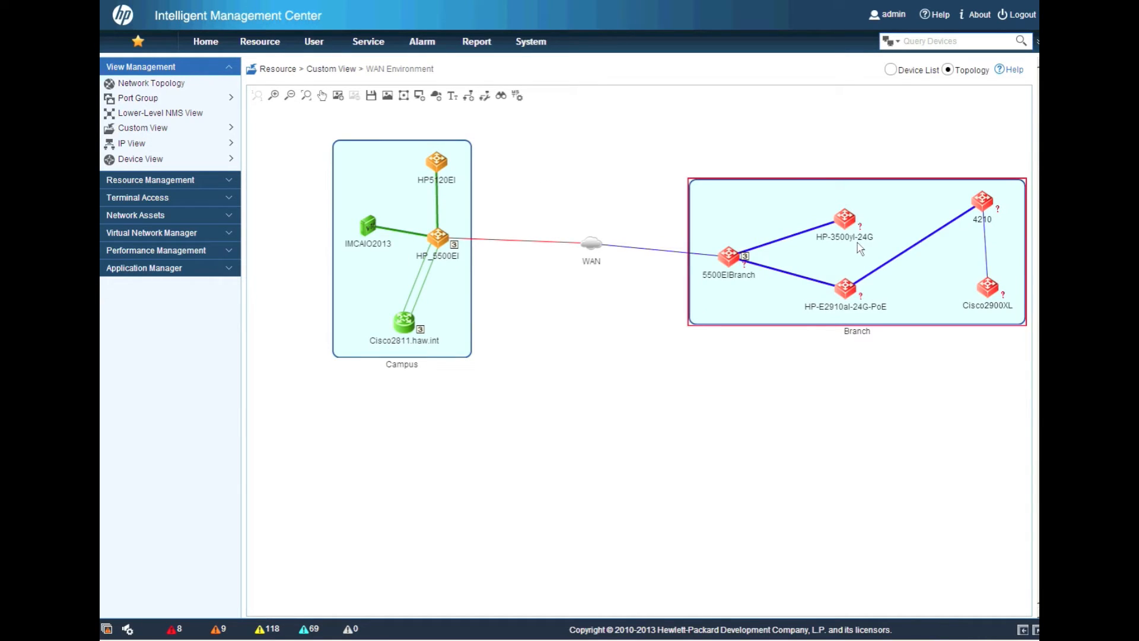
{"action": "mouse_move", "coordinate": [749, 407]}
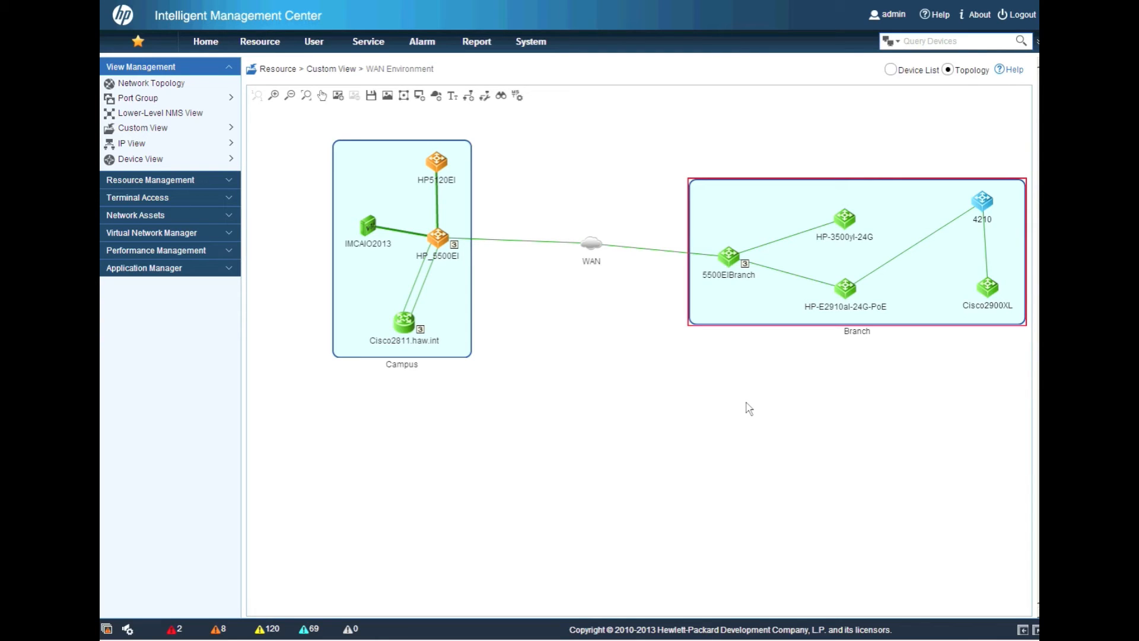
{"action": "mouse_move", "coordinate": [732, 414]}
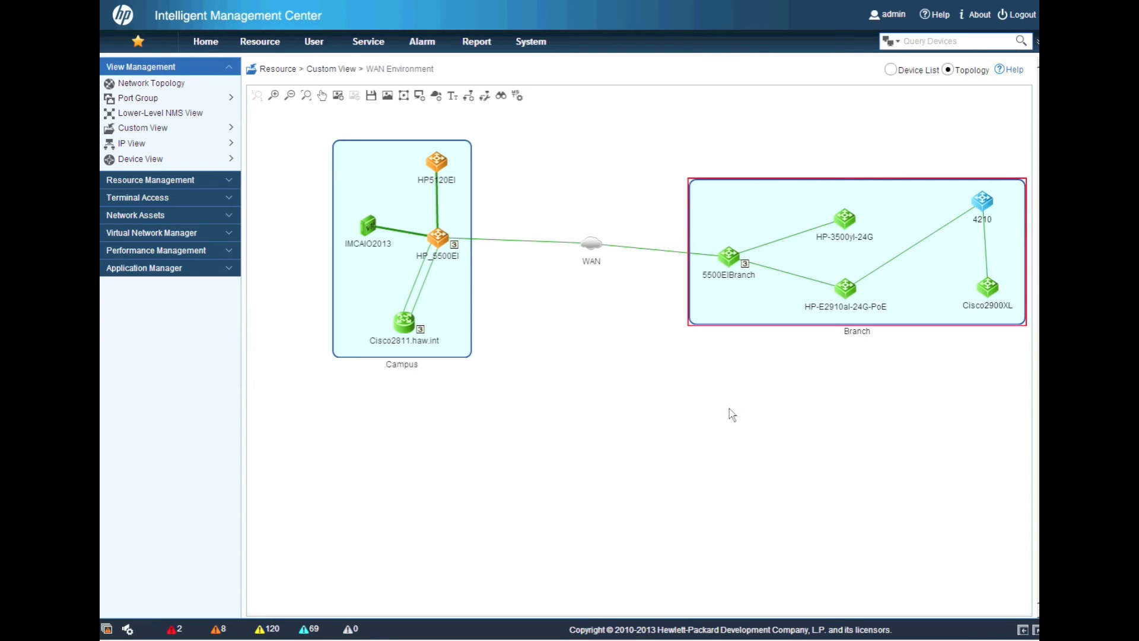
{"action": "mouse_move", "coordinate": [565, 300]}
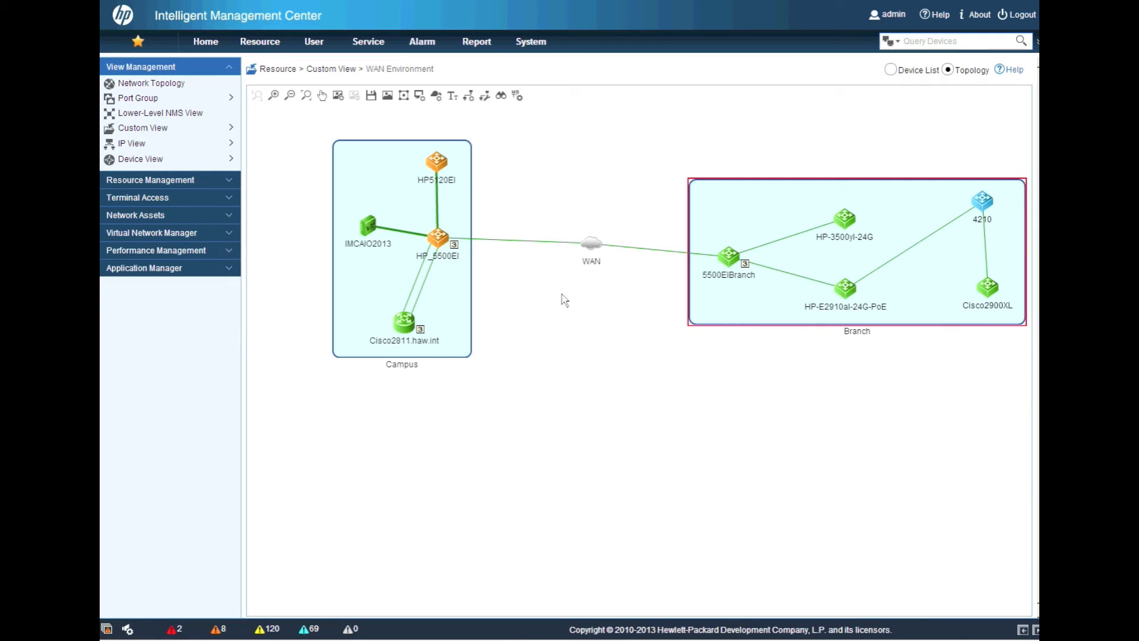
Go from Root Alarms to All Alarms to see the $SYSTEM-recovered alarms
{"action": "left_click", "coordinate": [368, 41]}
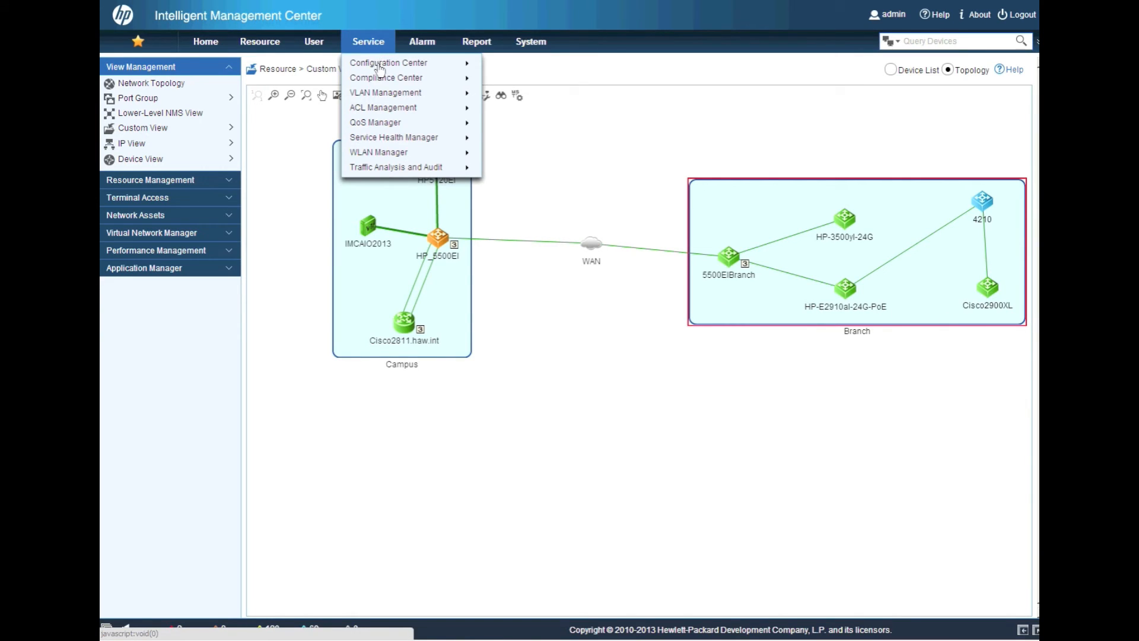
{"action": "mouse_move", "coordinate": [388, 62]}
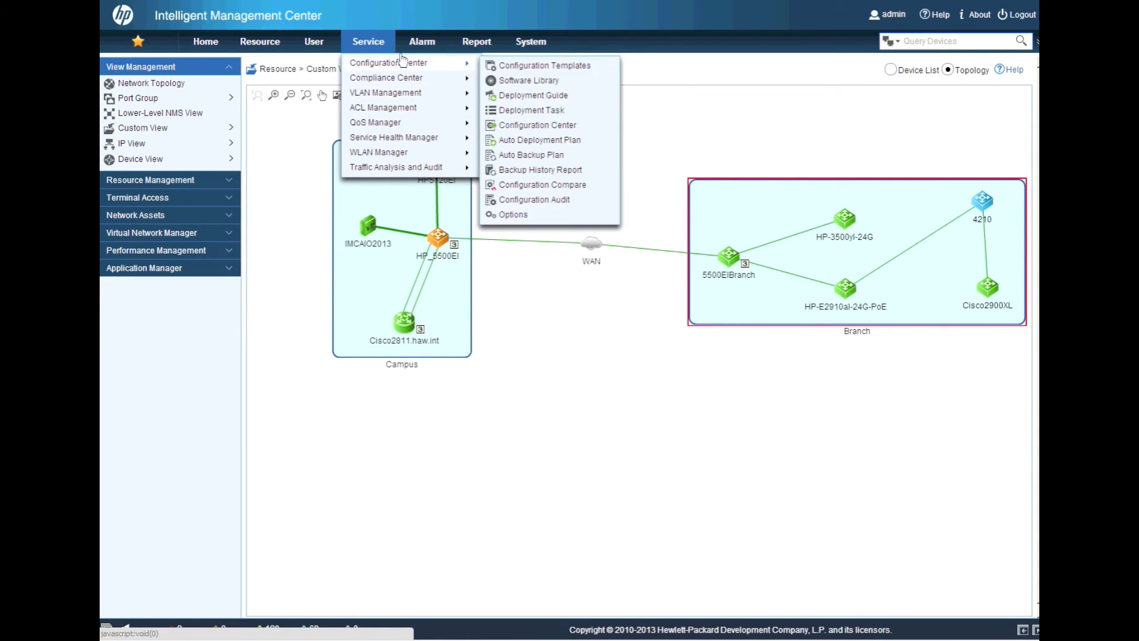
{"action": "left_click", "coordinate": [421, 42]}
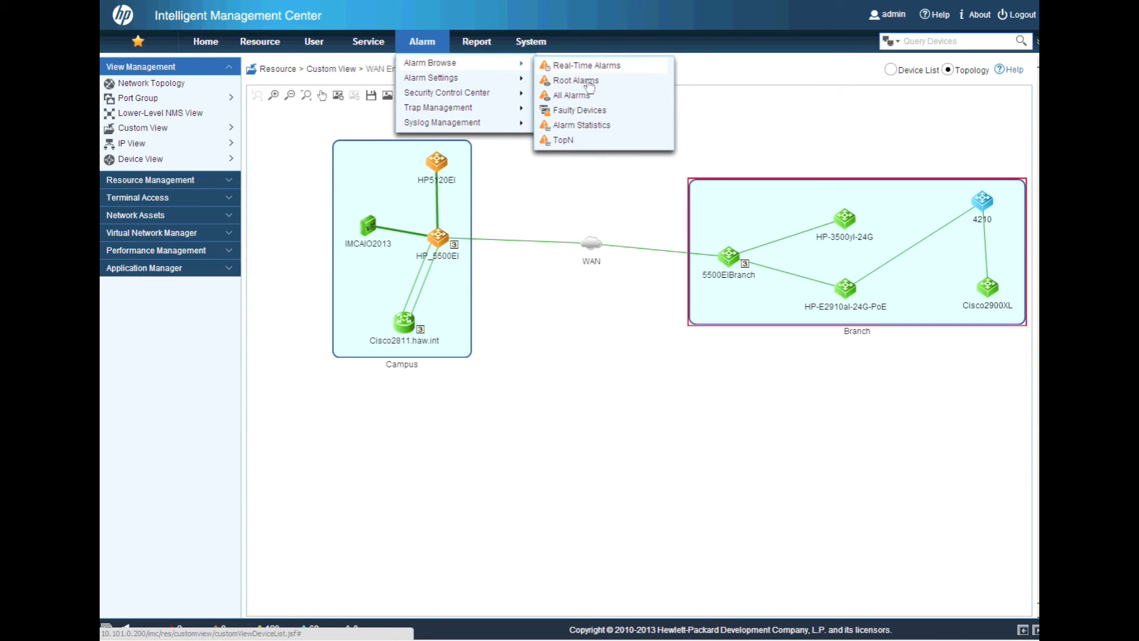
{"action": "left_click", "coordinate": [575, 80]}
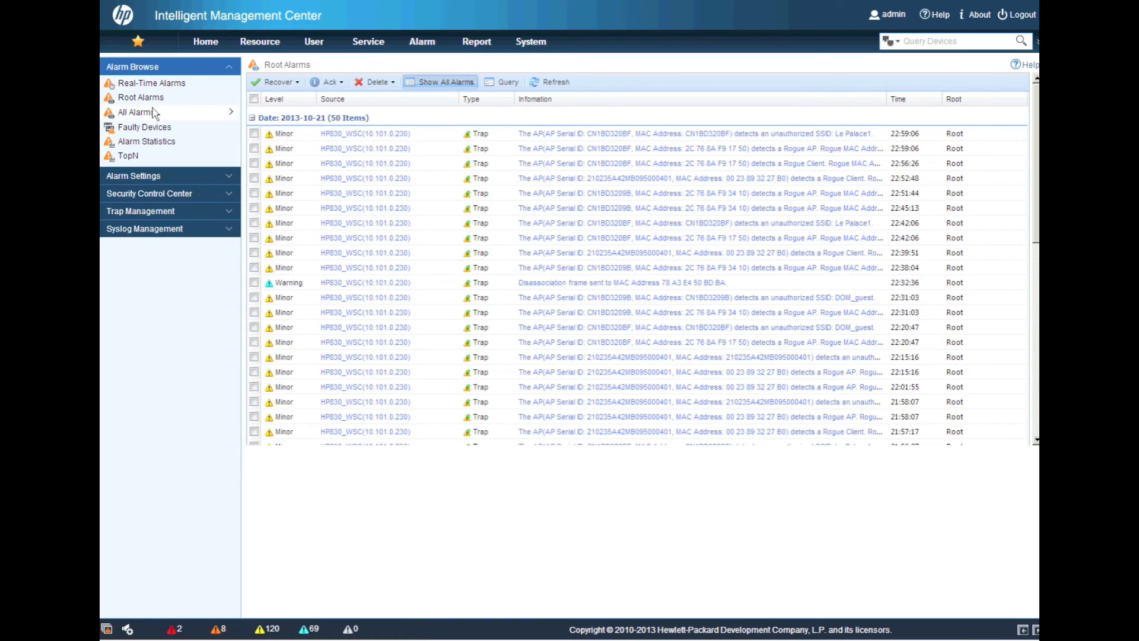
{"action": "left_click", "coordinate": [135, 112]}
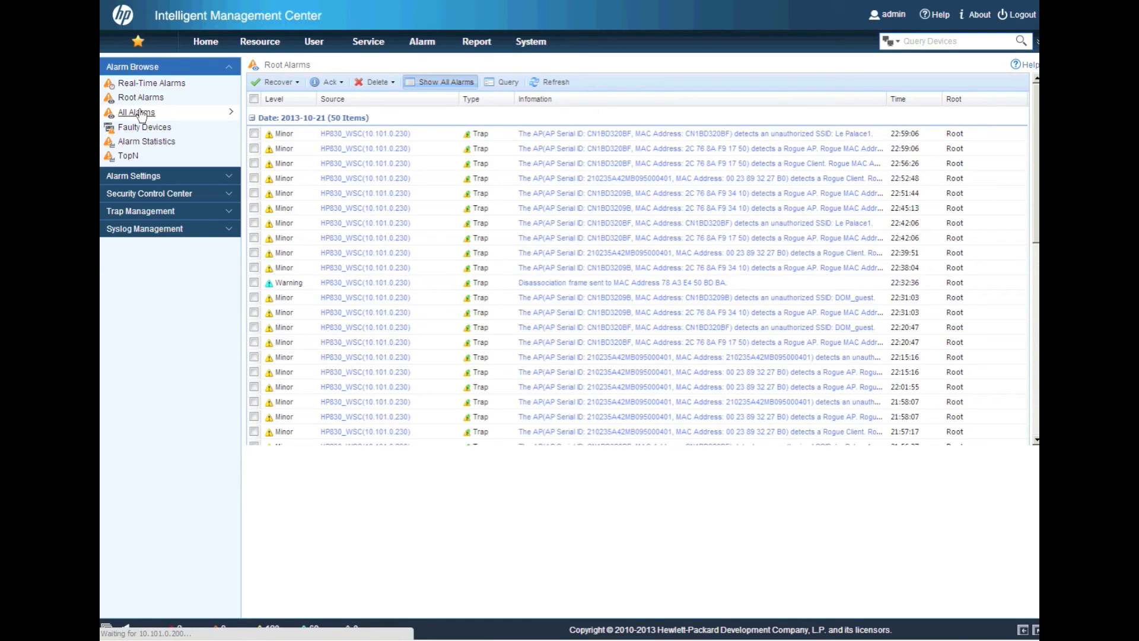
{"action": "left_click", "coordinate": [136, 112]}
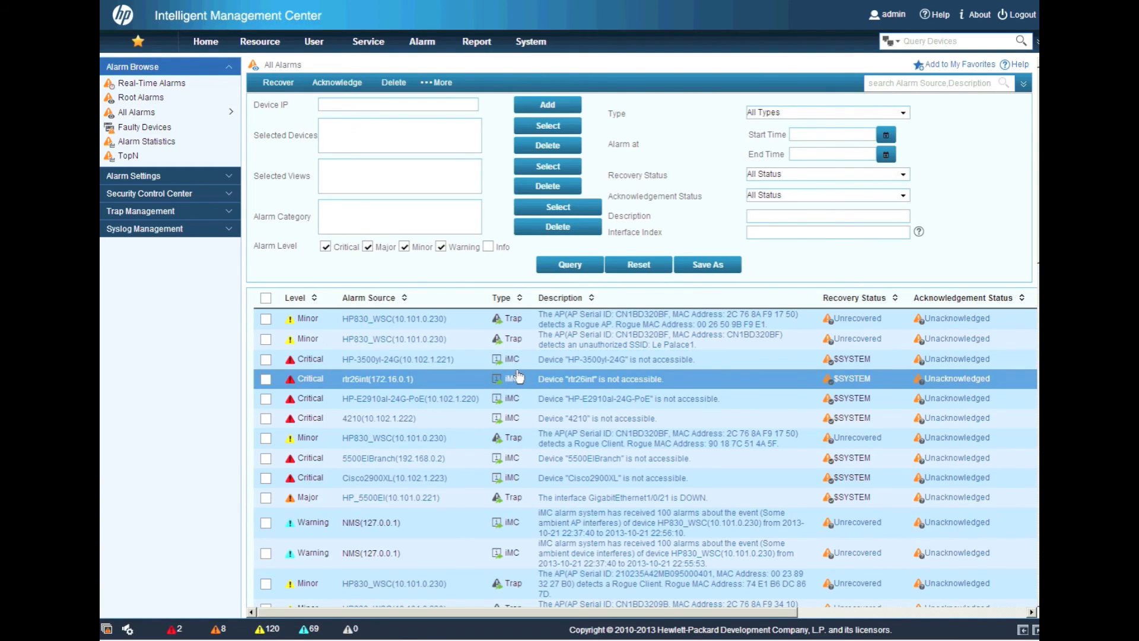
{"action": "left_click", "coordinate": [613, 476]}
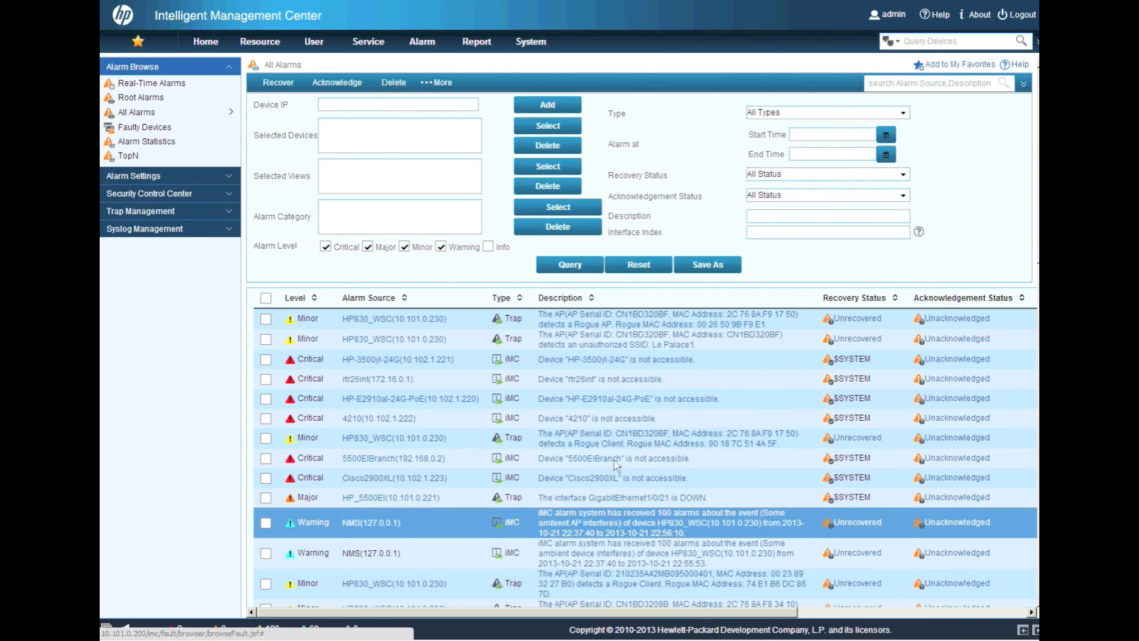
{"action": "left_click", "coordinate": [599, 379]}
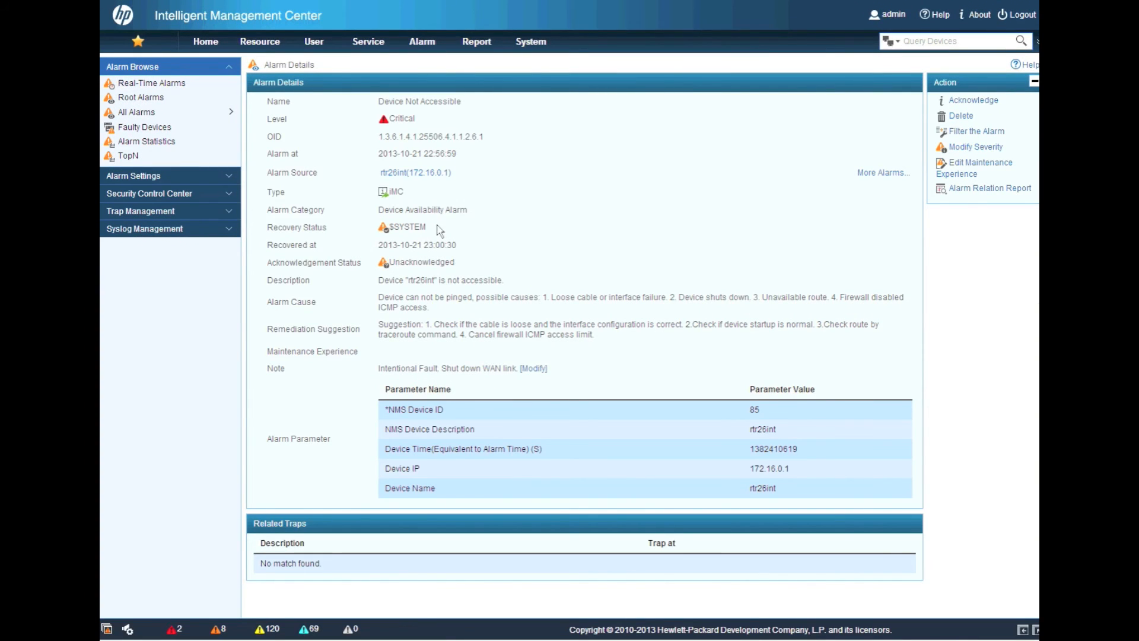
{"action": "mouse_move", "coordinate": [433, 263]}
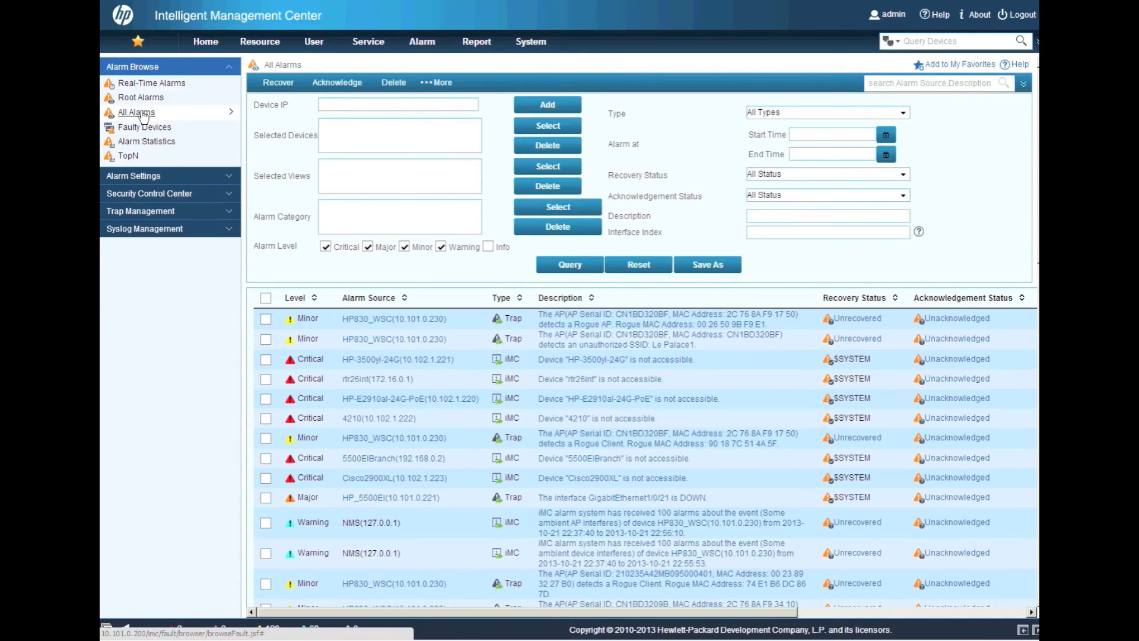
Acknowledge the recovered critical alarms plus the HP_5500EI interface-down alarm, then refresh
{"action": "left_click", "coordinate": [266, 358]}
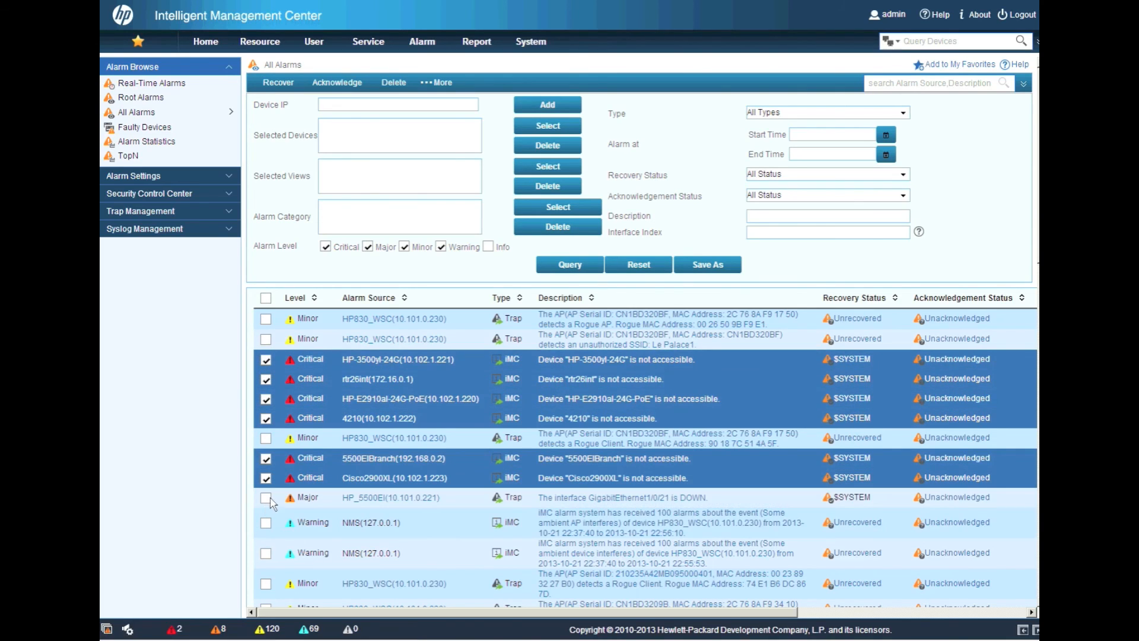
{"action": "left_click", "coordinate": [266, 497]}
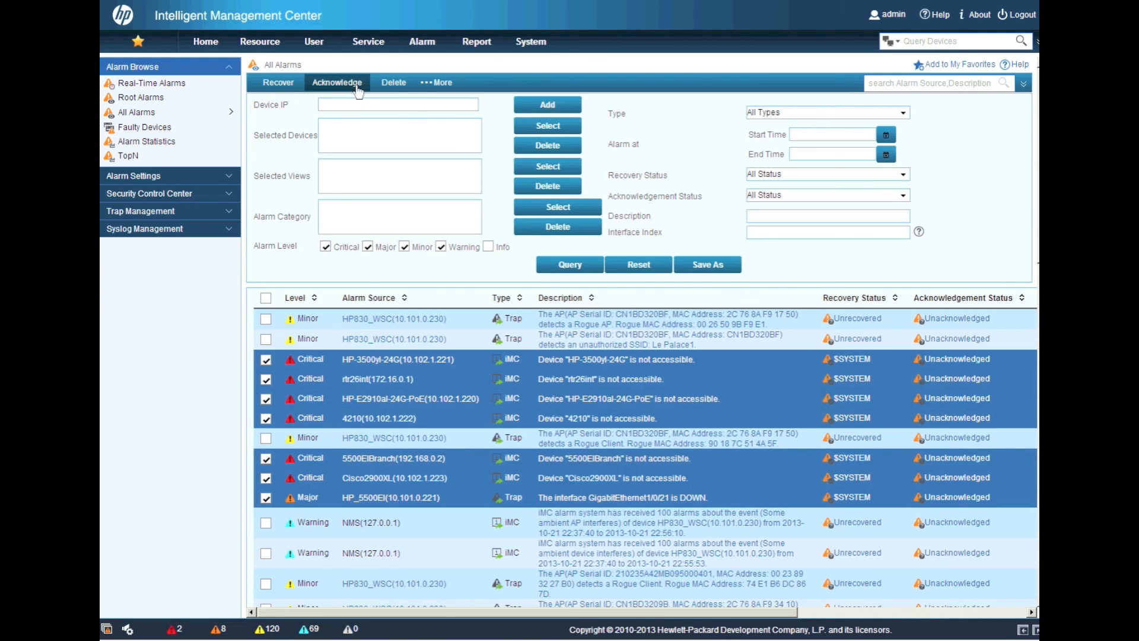
{"action": "left_click", "coordinate": [336, 82]}
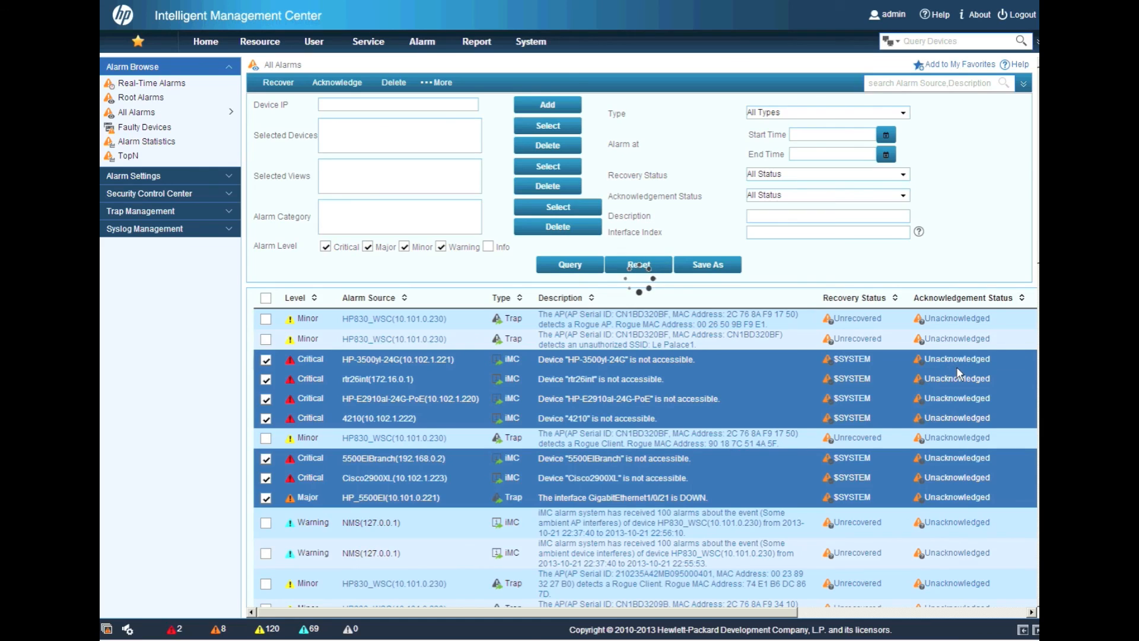
{"action": "left_click", "coordinate": [336, 82]}
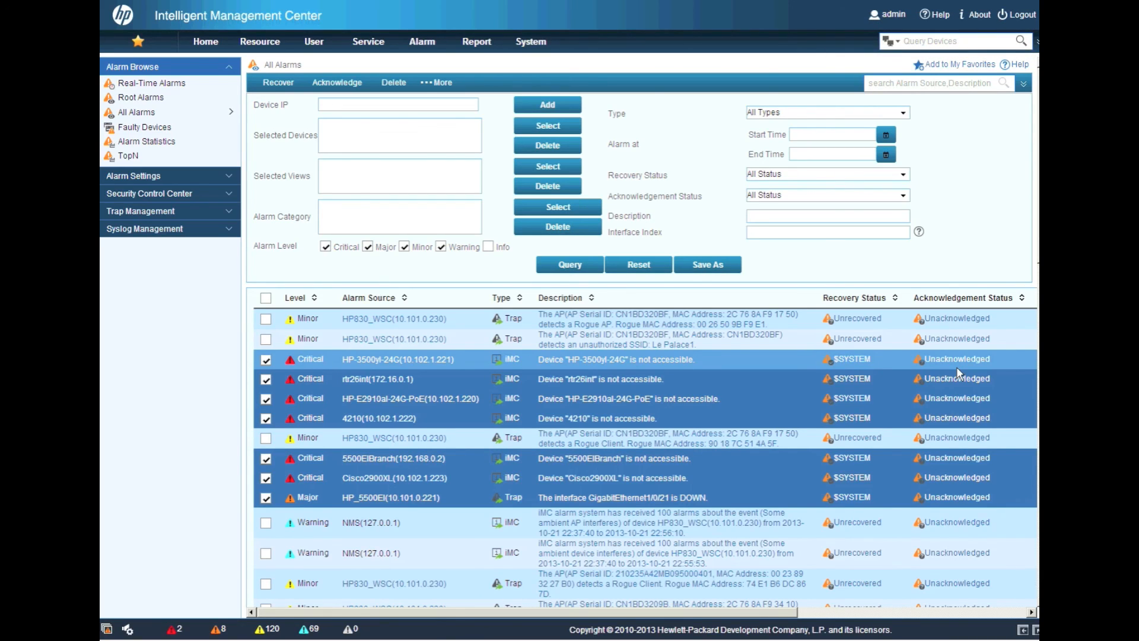
{"action": "left_click", "coordinate": [569, 264]}
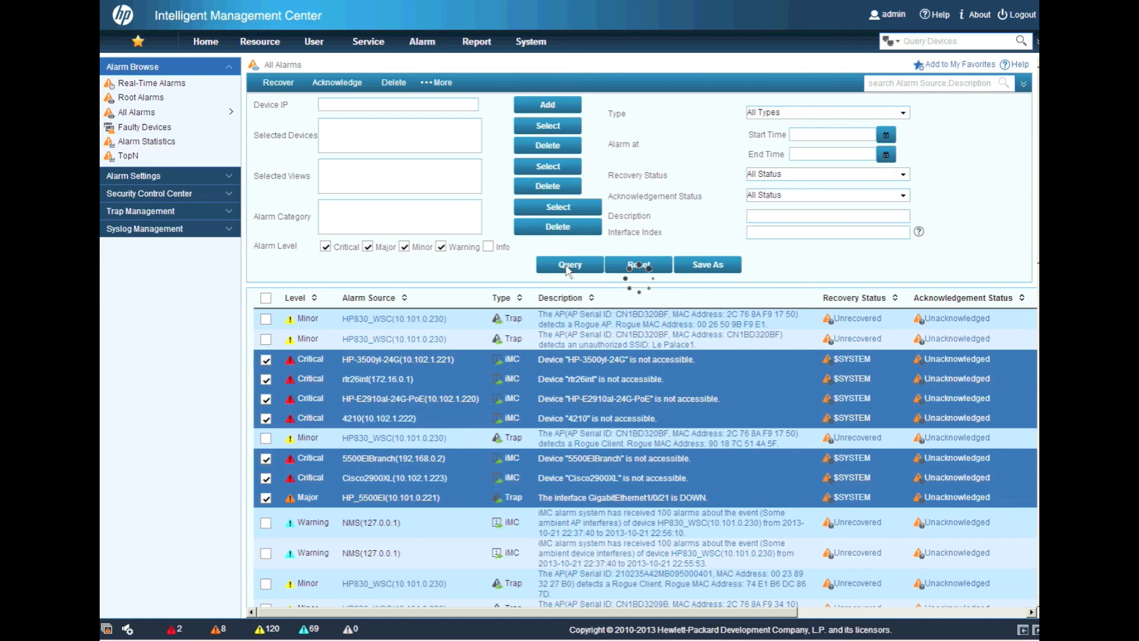
{"action": "left_click", "coordinate": [336, 81]}
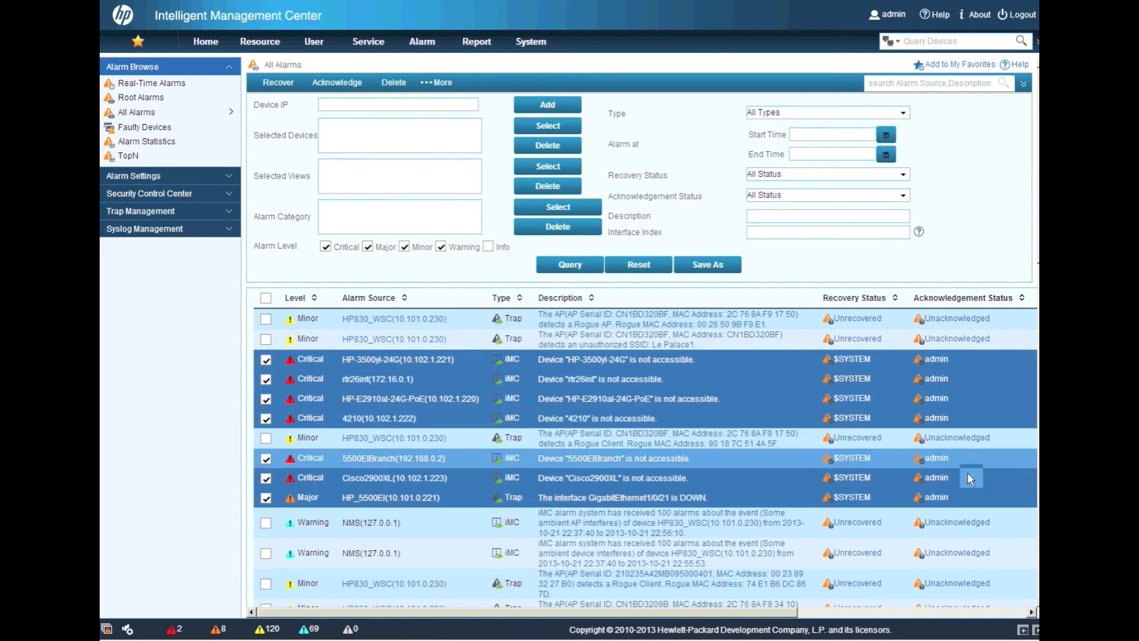
{"action": "mouse_move", "coordinate": [968, 497]}
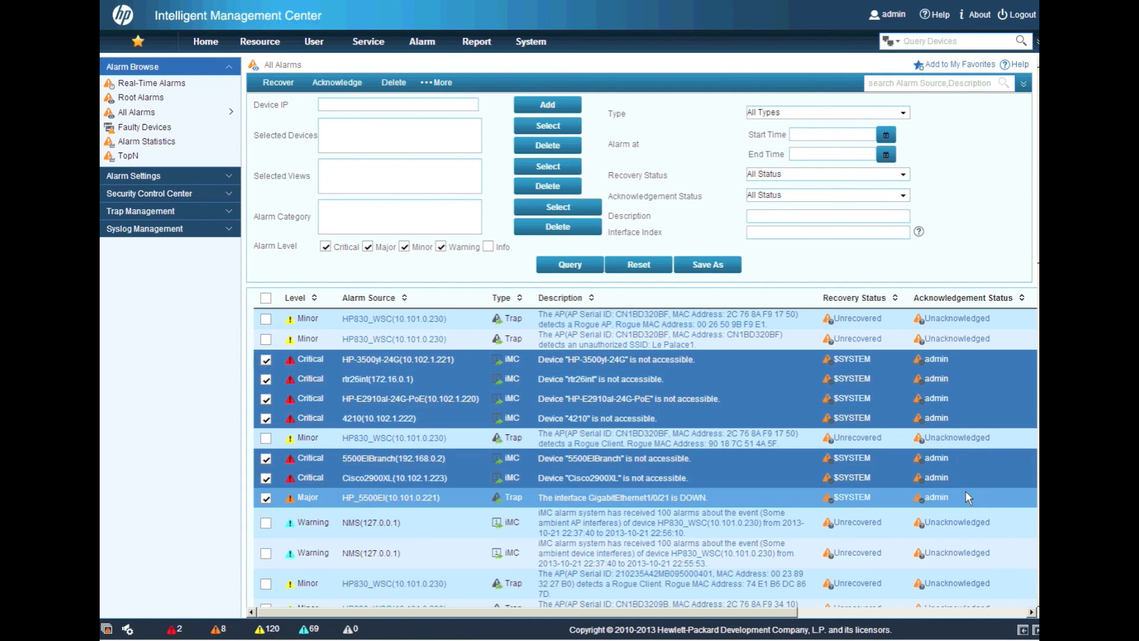